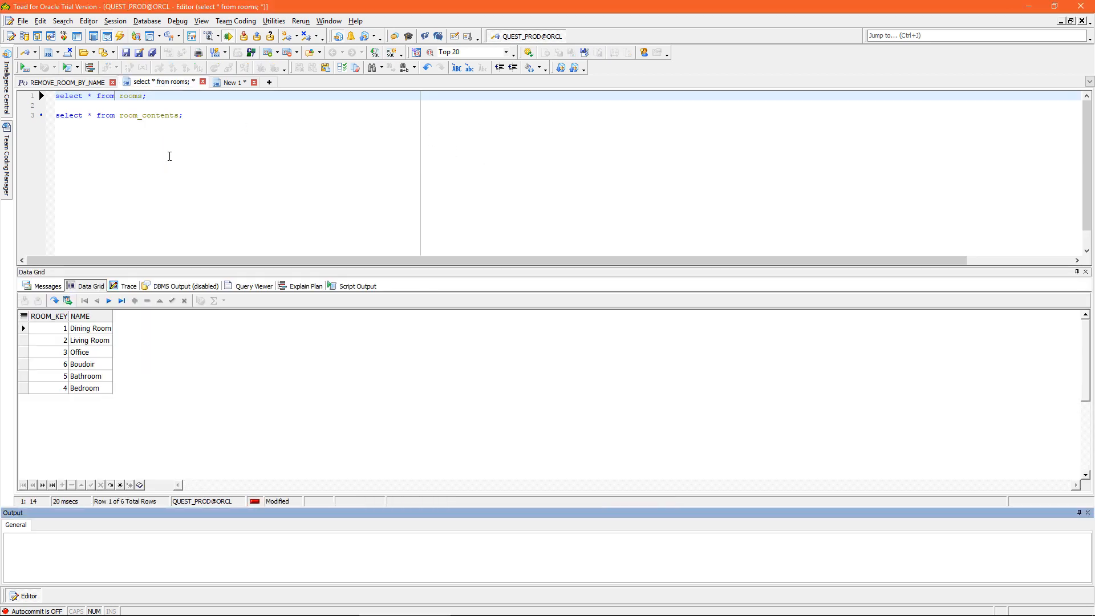
mouse_move(84, 162)
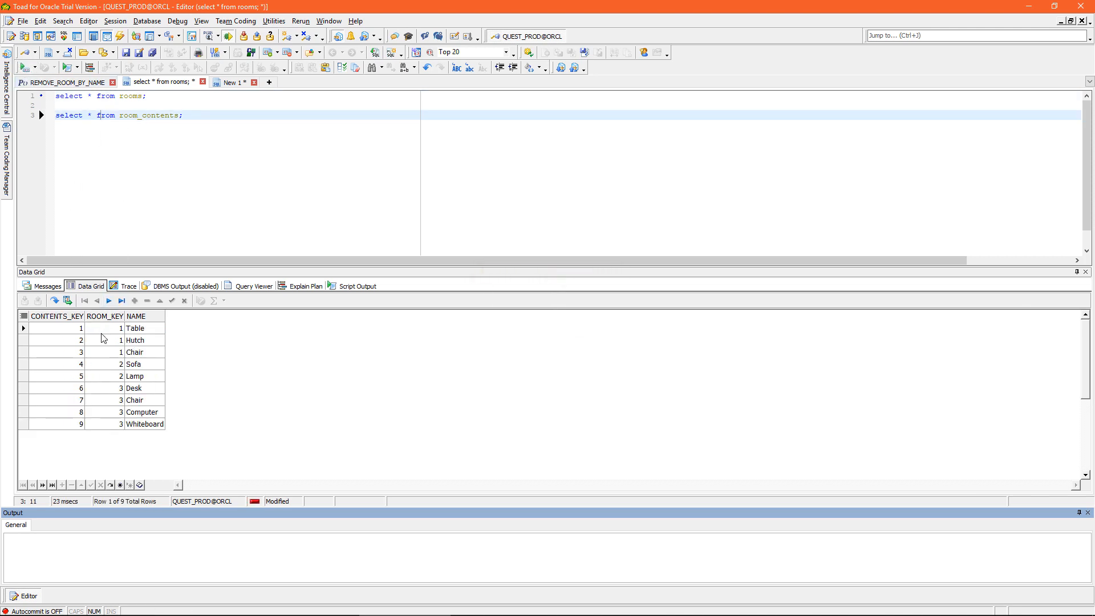
mouse_move(107, 335)
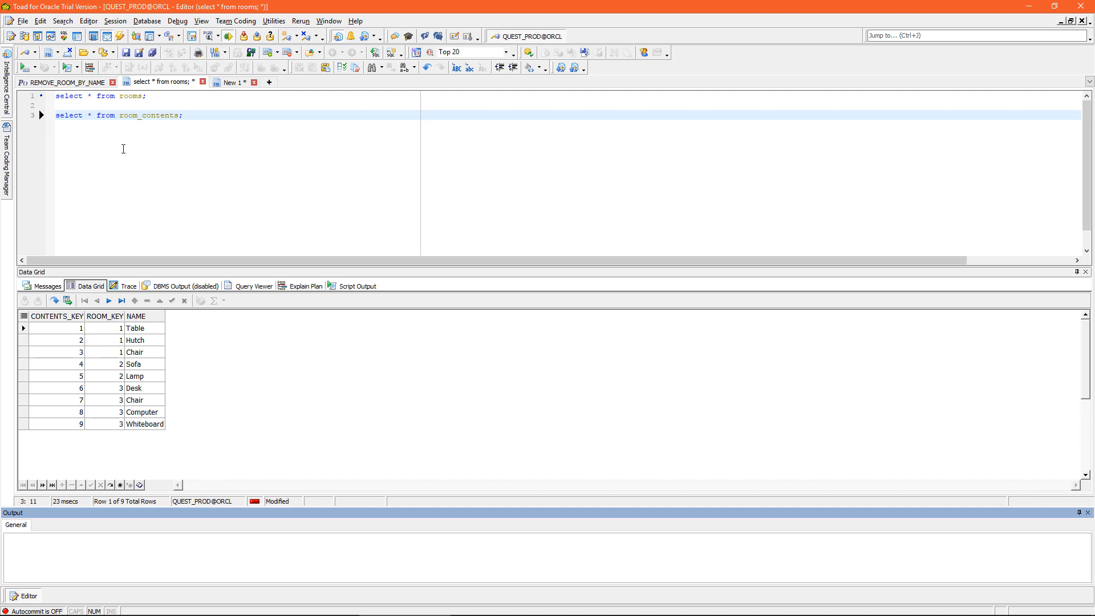
mouse_move(124, 97)
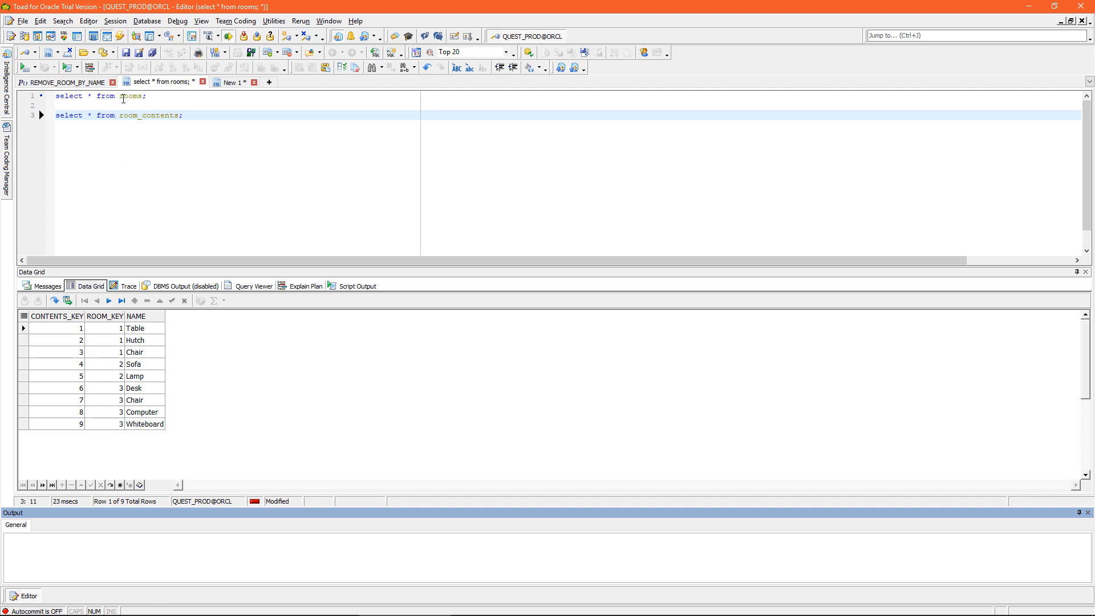
mouse_move(95, 335)
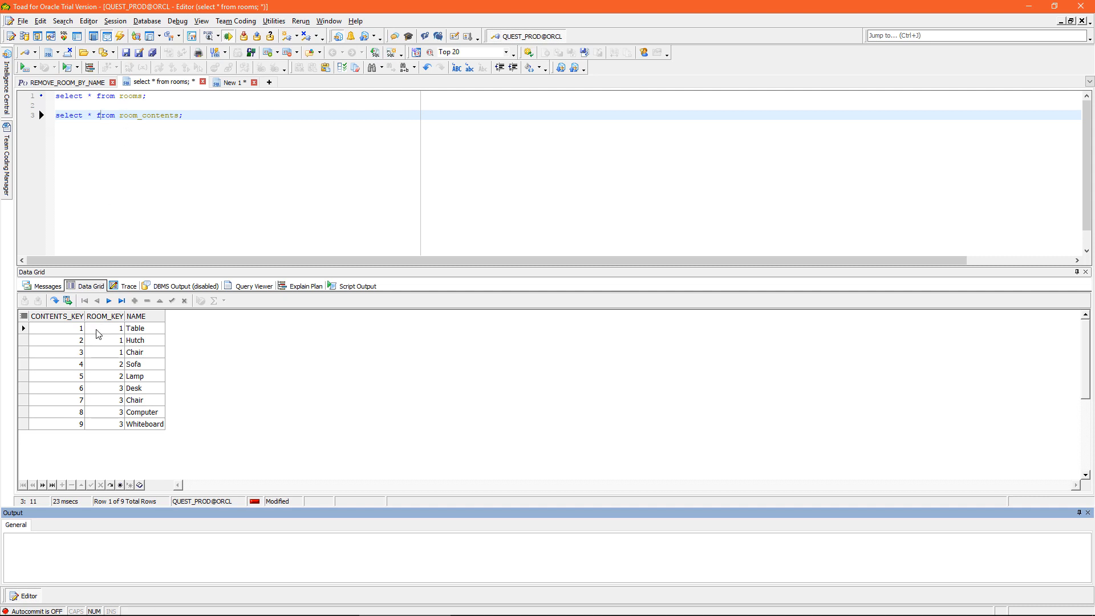
mouse_move(125, 102)
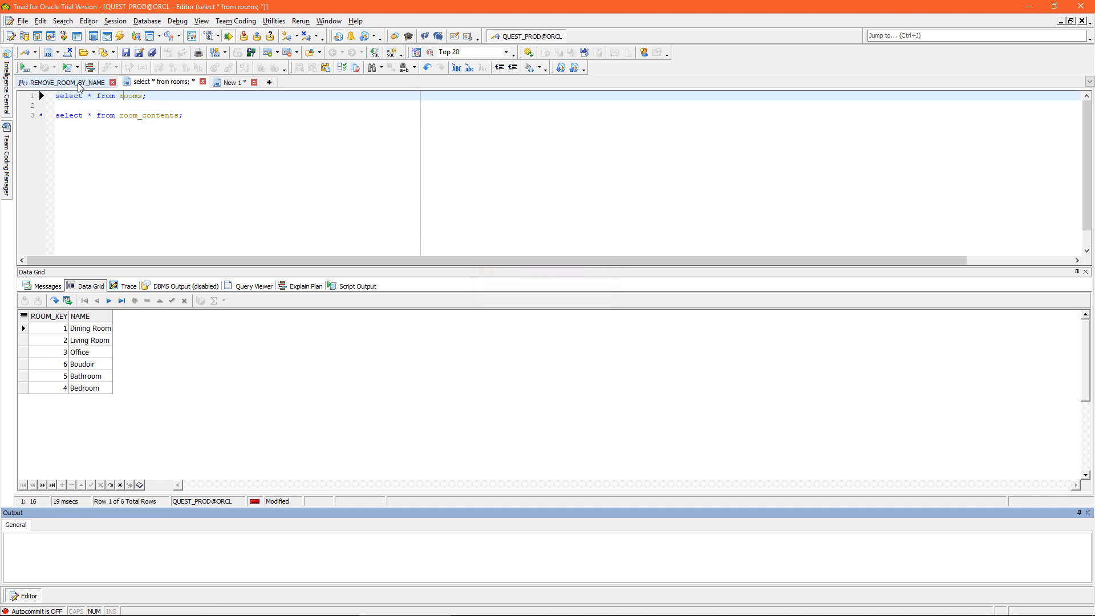
Step: Show the REMOVE_ROOM_BY_NAME procedure's DELETE-by-name source in Toad's editor
left_click(69, 82)
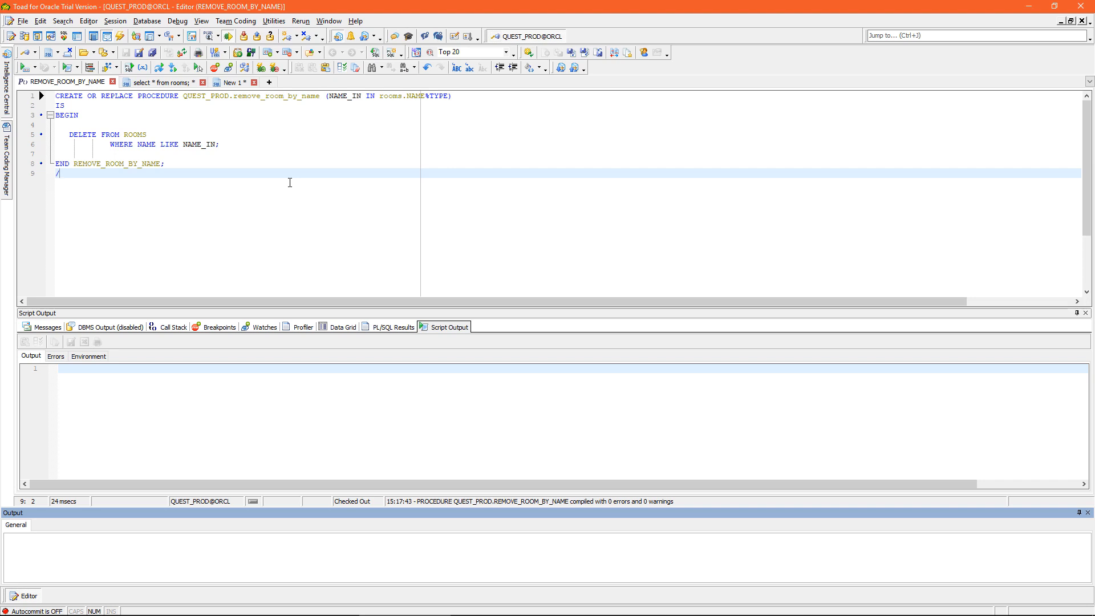
mouse_move(306, 222)
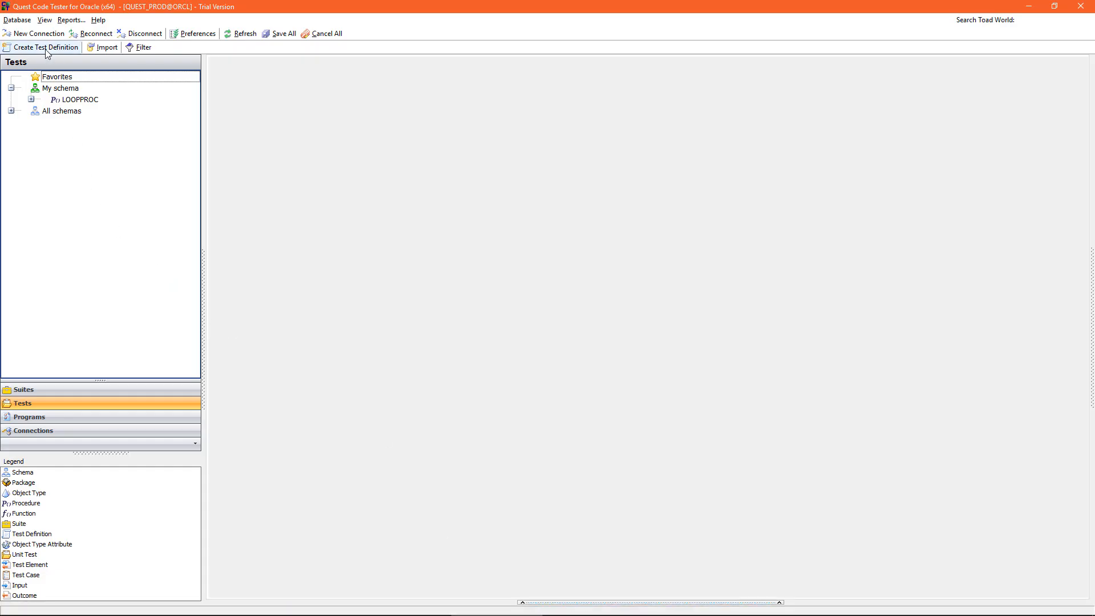
Step: Create a new test definition with REMOVE_ROOM_BY_NAME as the program to test
left_click(41, 47)
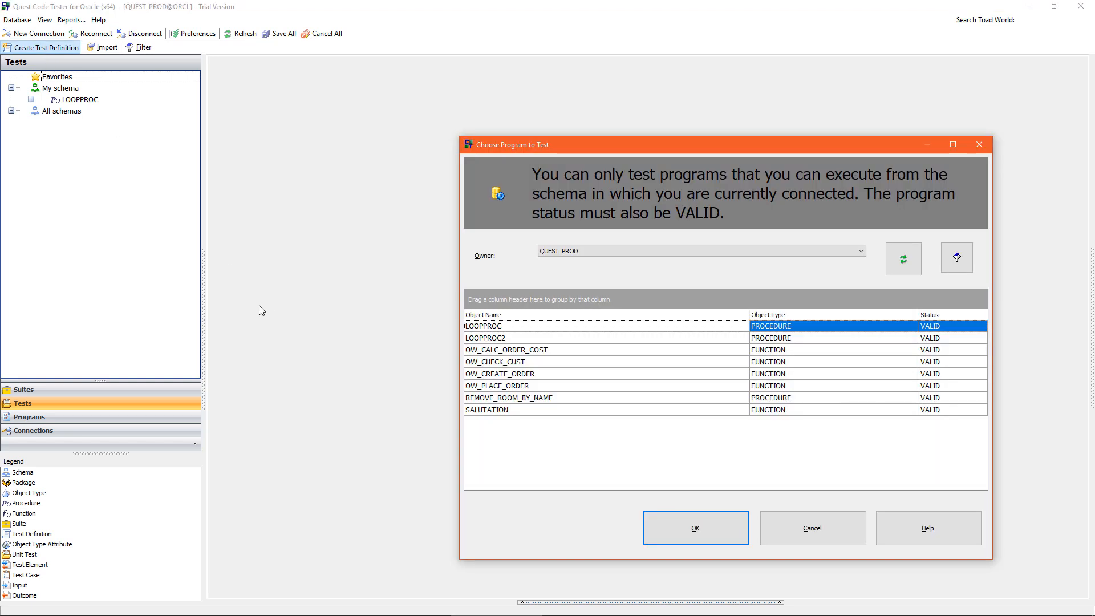
mouse_move(478, 404)
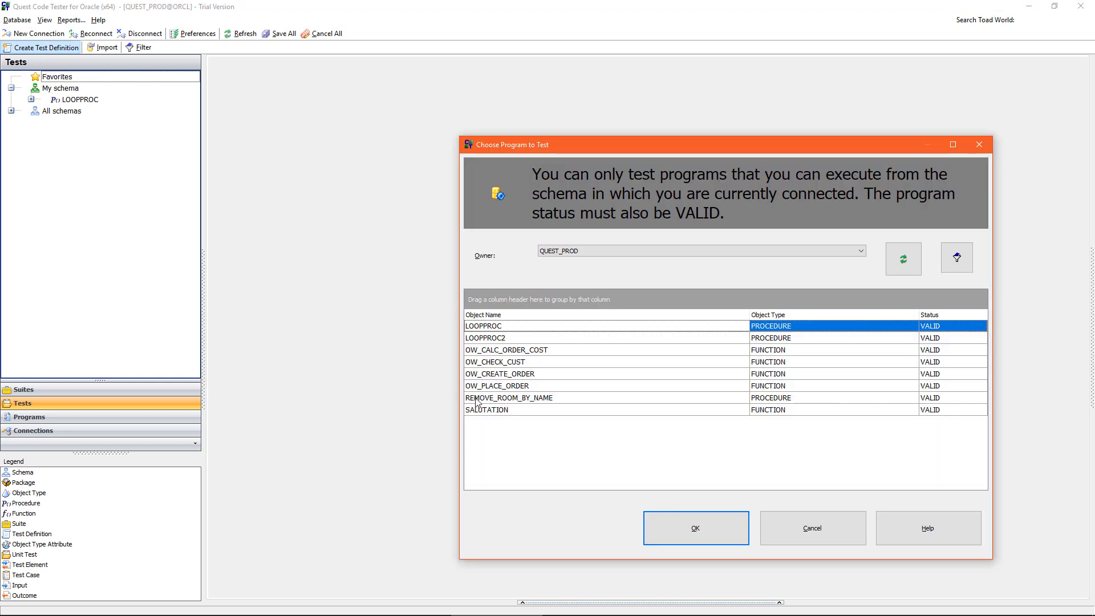
left_click(509, 398)
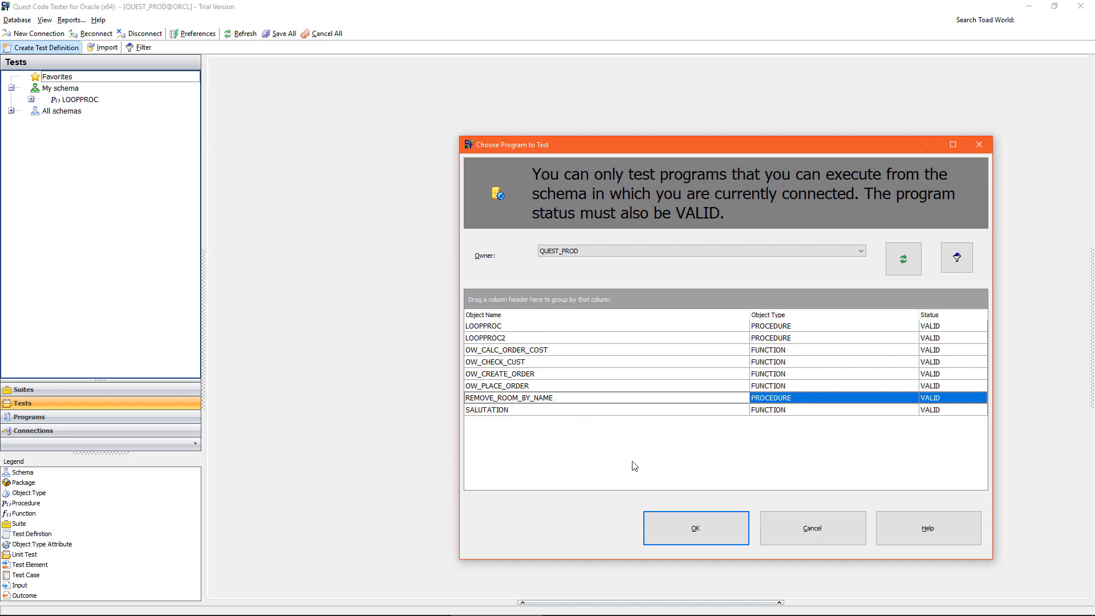
left_click(696, 527)
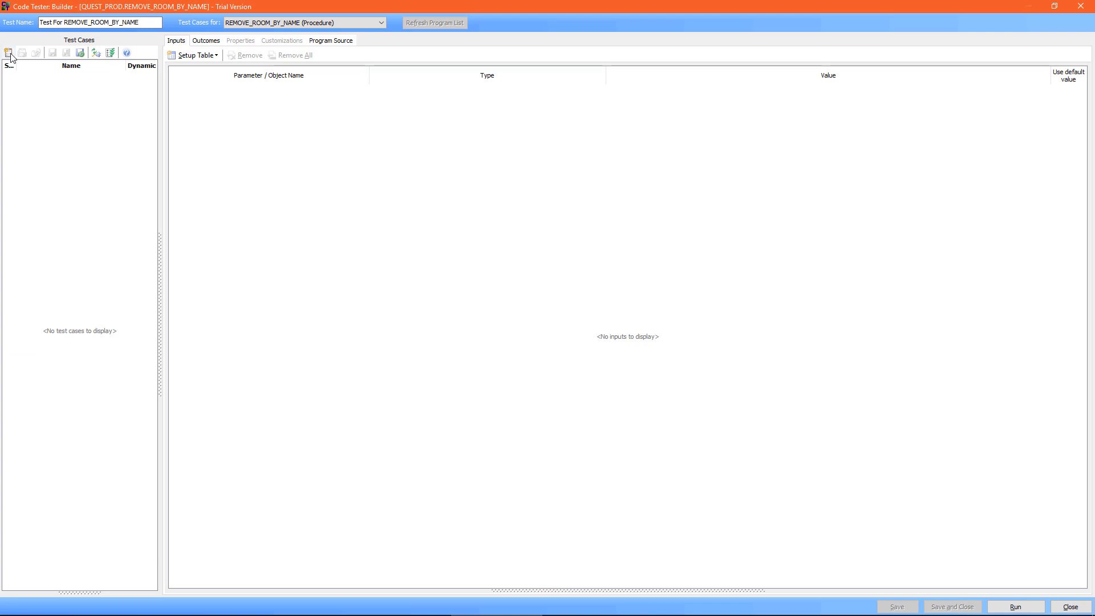
Step: Add a test case named 'Rooms without Contents' and select its NAME_IN input
left_click(7, 52)
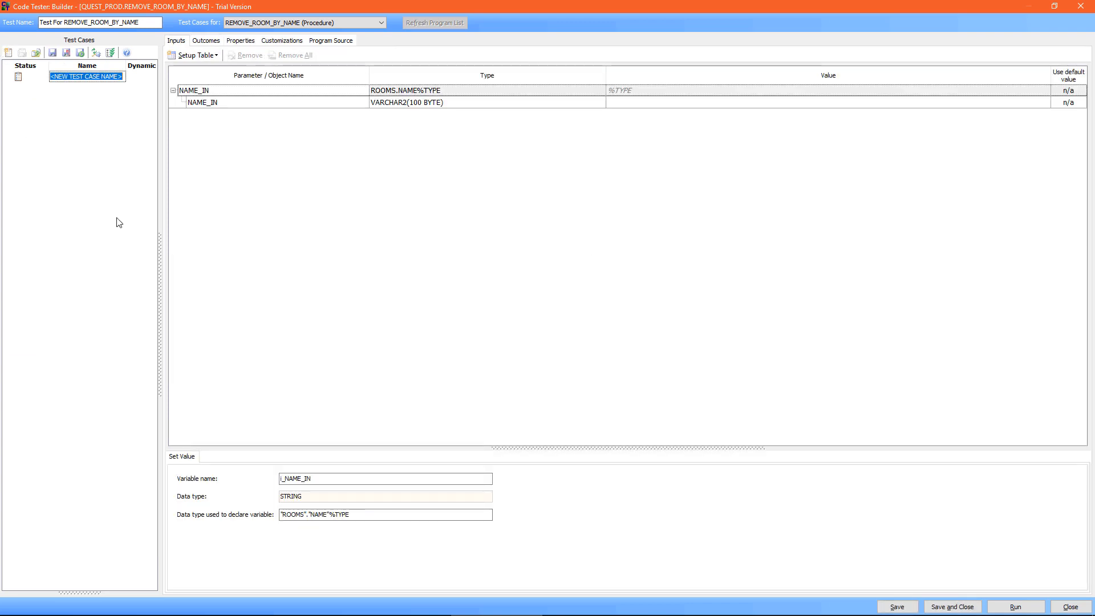
type("R")
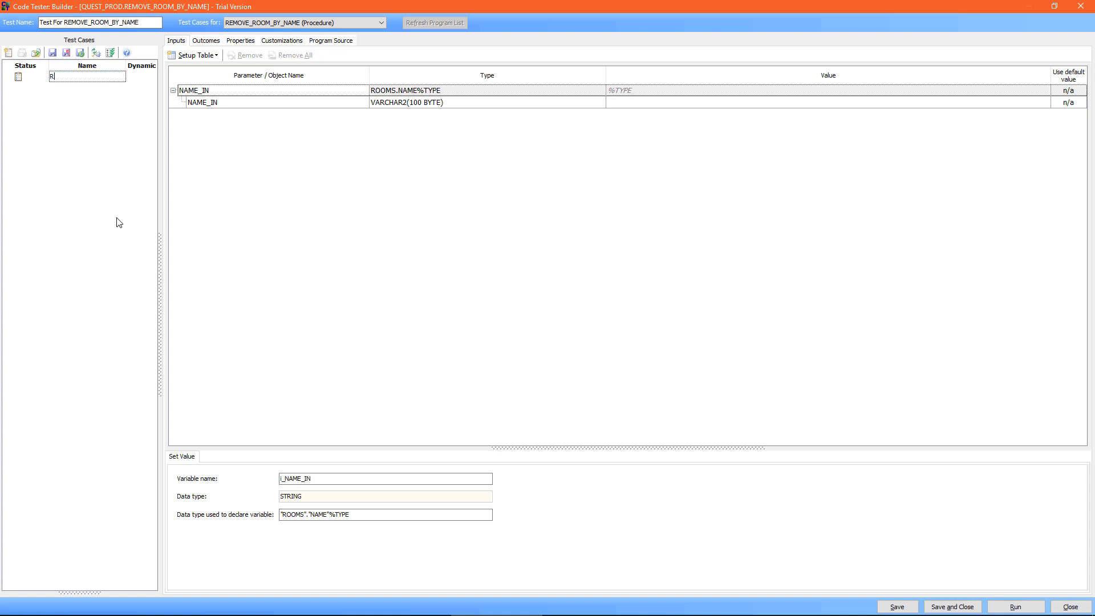
type("Rooms without Contents")
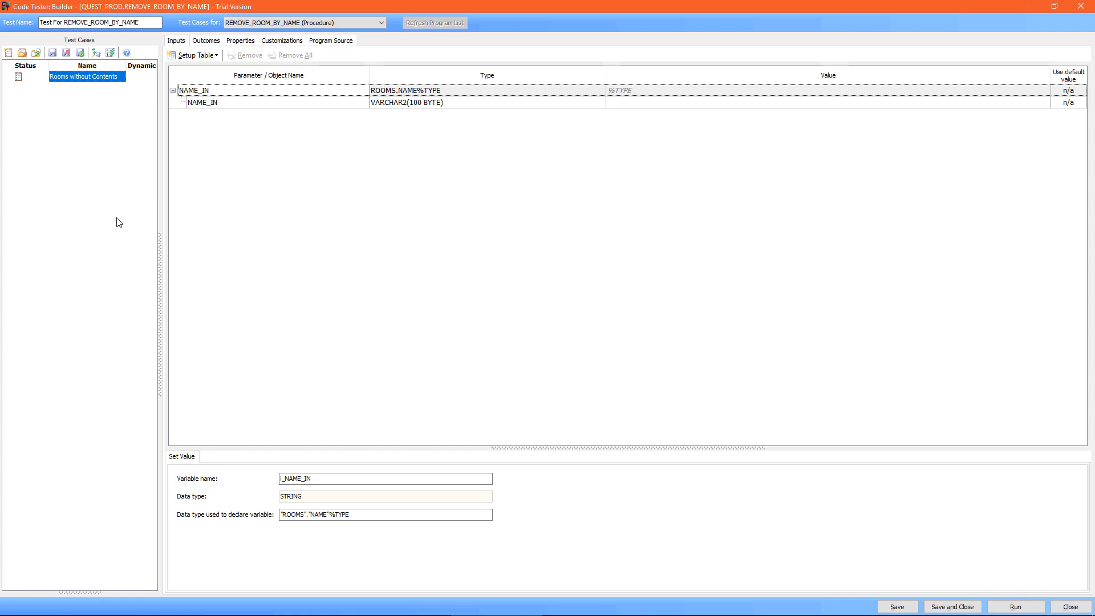
left_click(202, 103)
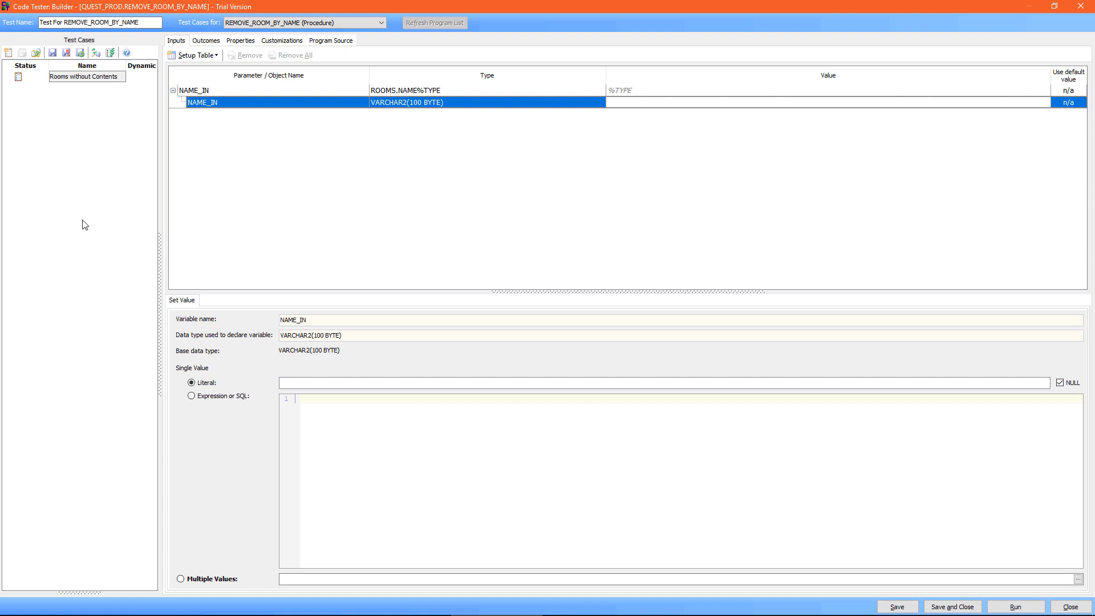
mouse_move(206, 399)
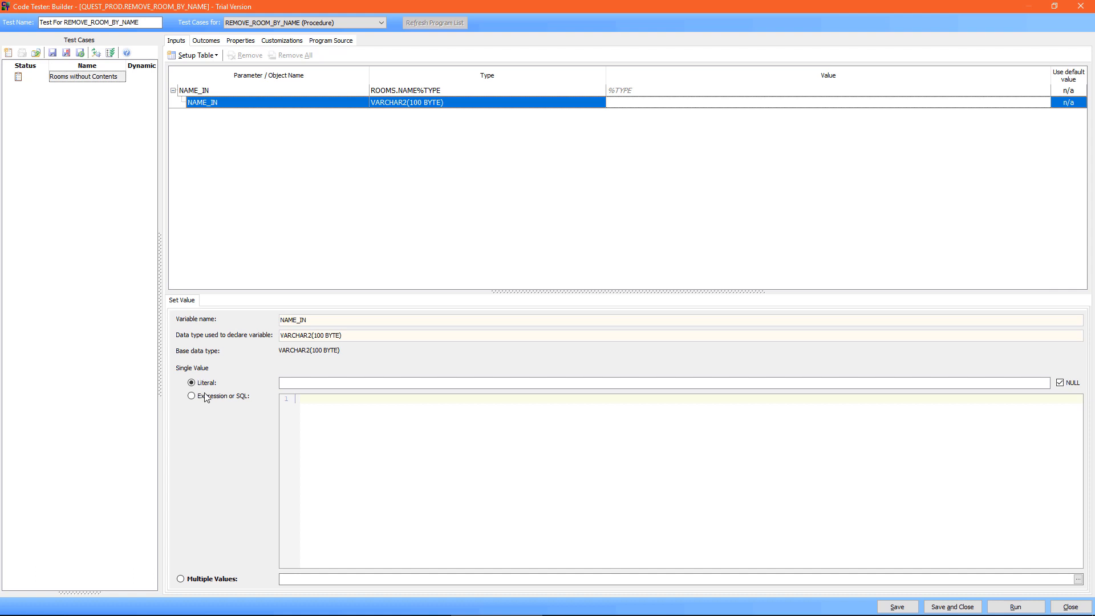
Step: Set NAME_IN to a SQL query selecting distinct names of rooms without contents
left_click(186, 396)
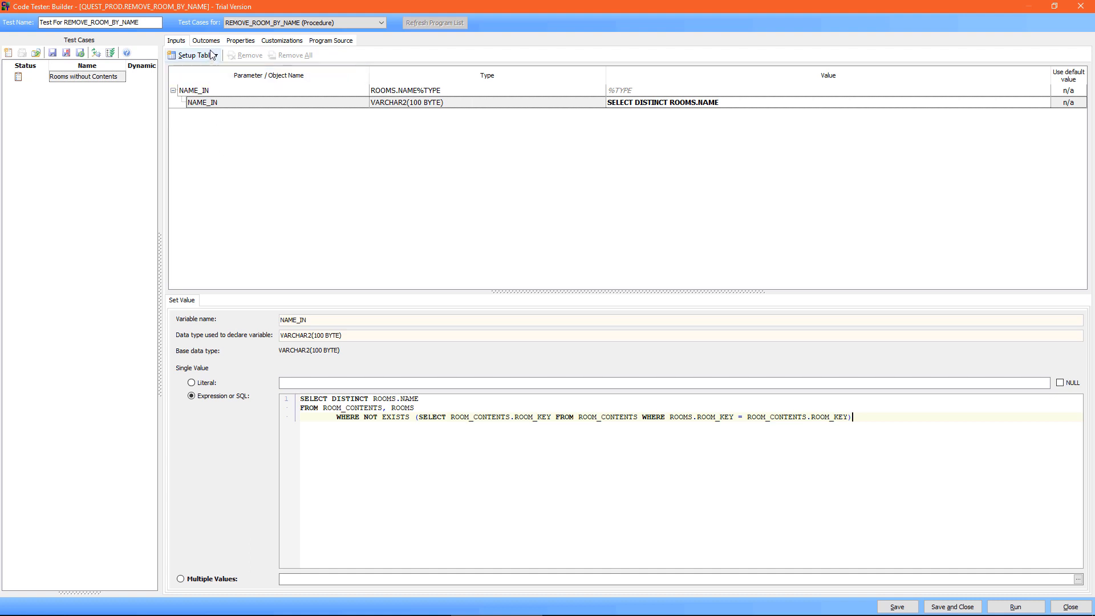
left_click(207, 40)
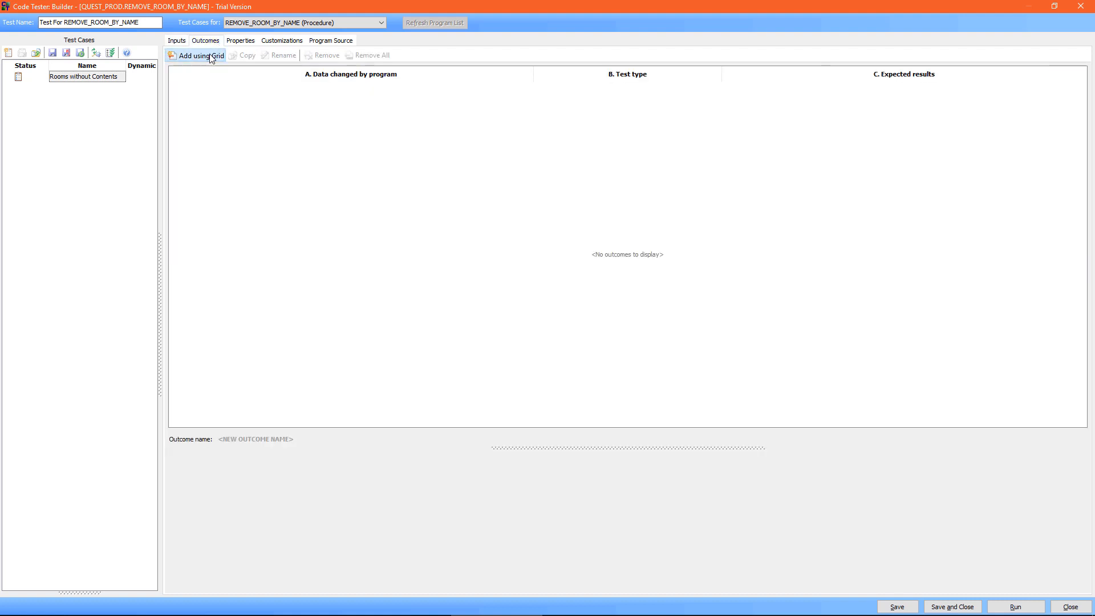
Step: Add a Table outcome that checks the ROOMS table as the data changed
left_click(203, 55)
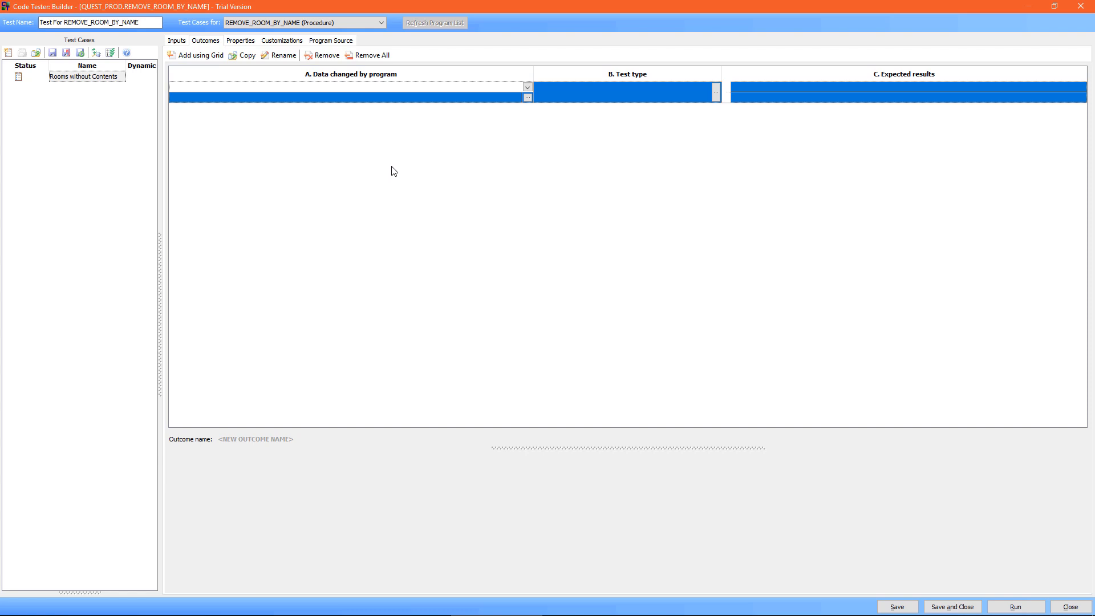
mouse_move(441, 175)
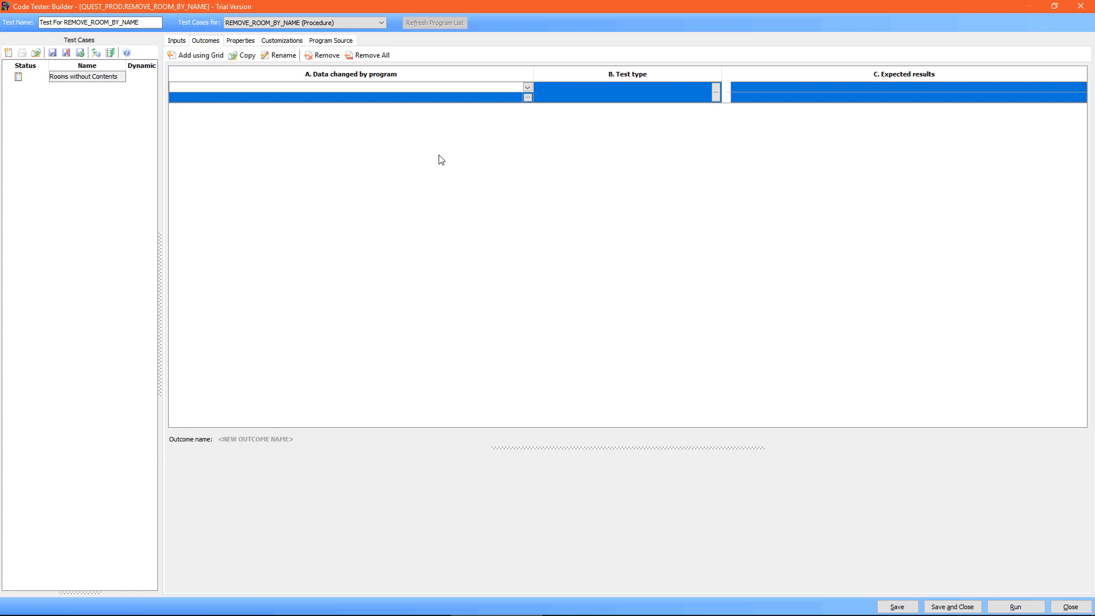
mouse_move(463, 151)
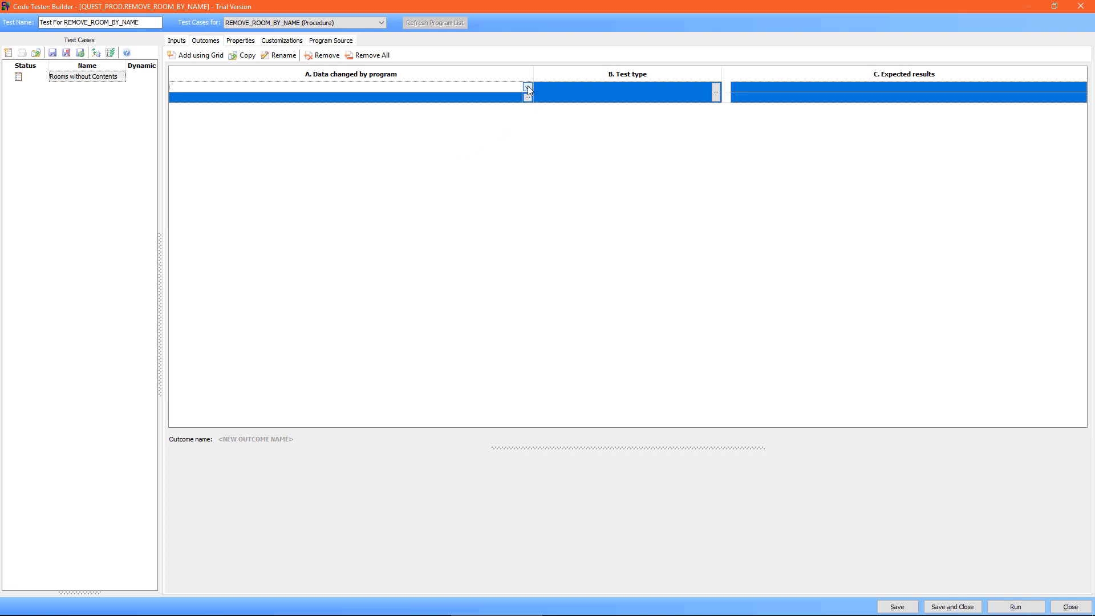
left_click(527, 92)
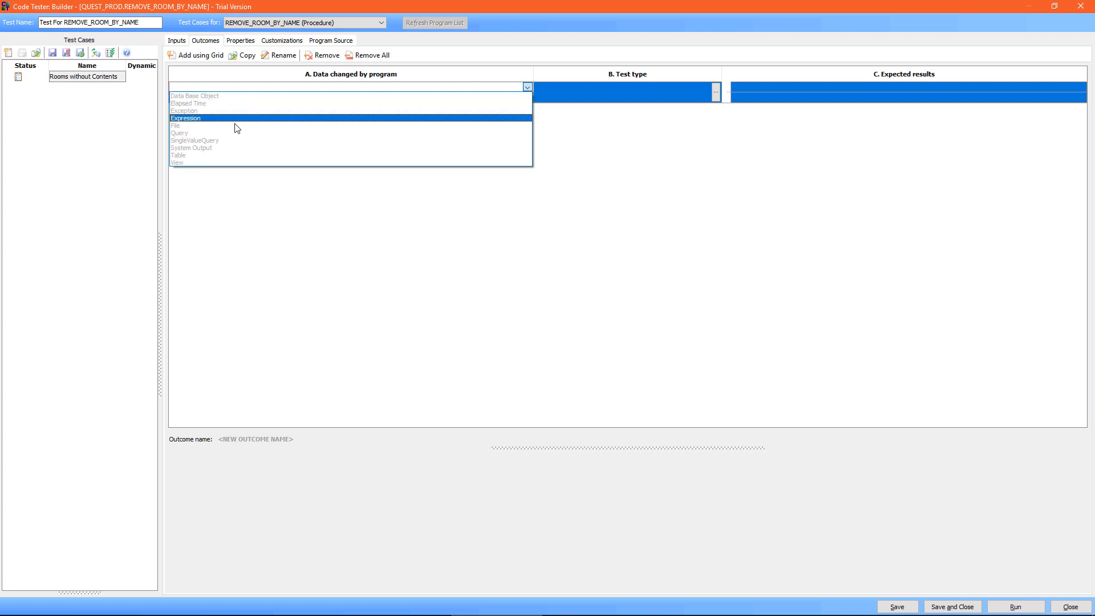
left_click(178, 154)
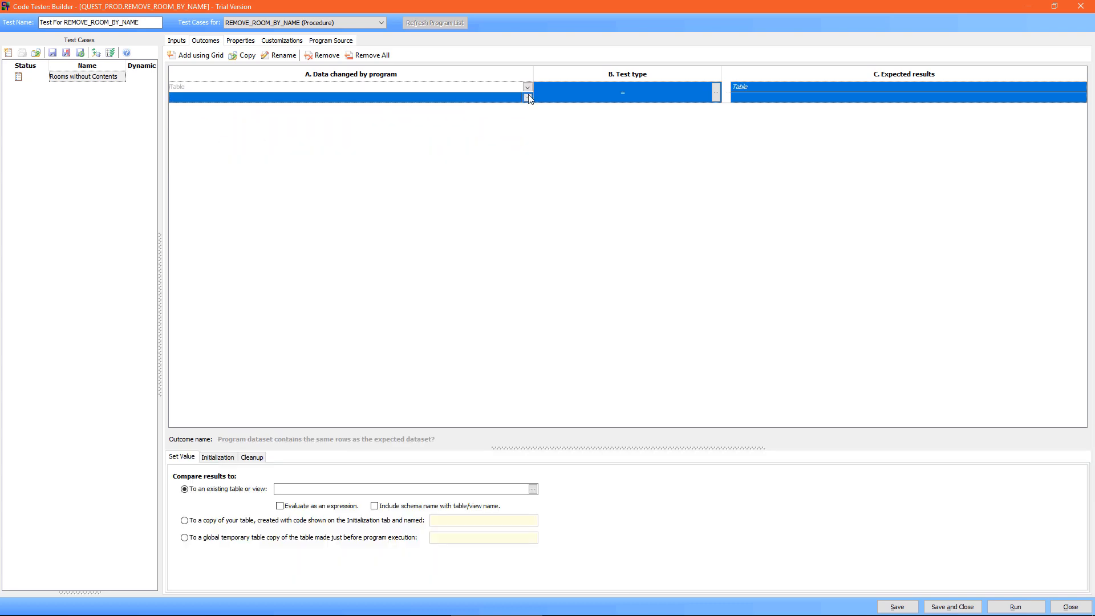
left_click(528, 97)
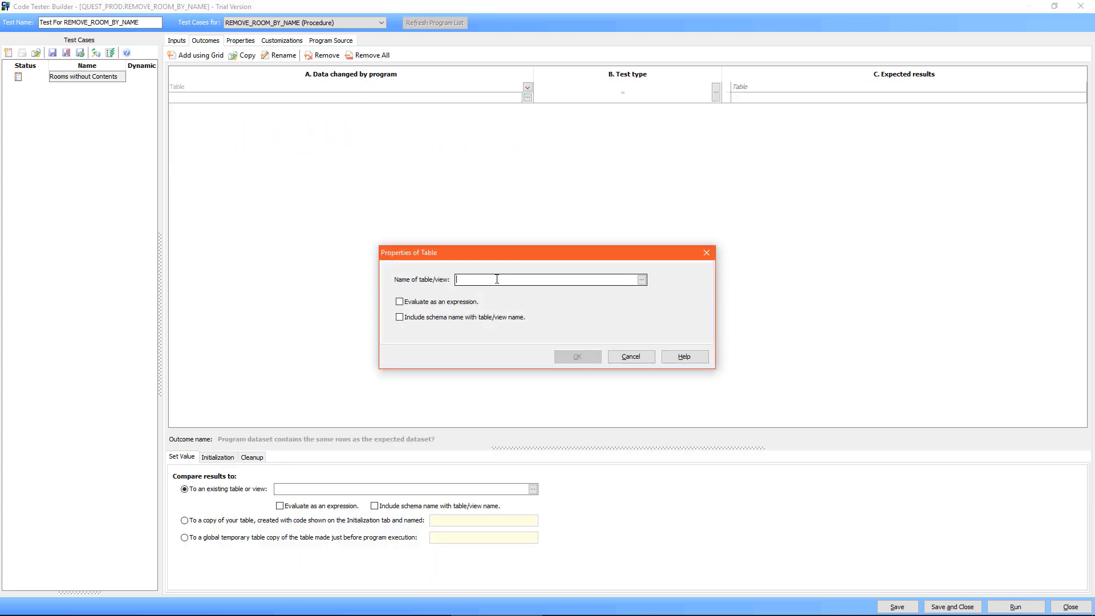
type("ROOMS")
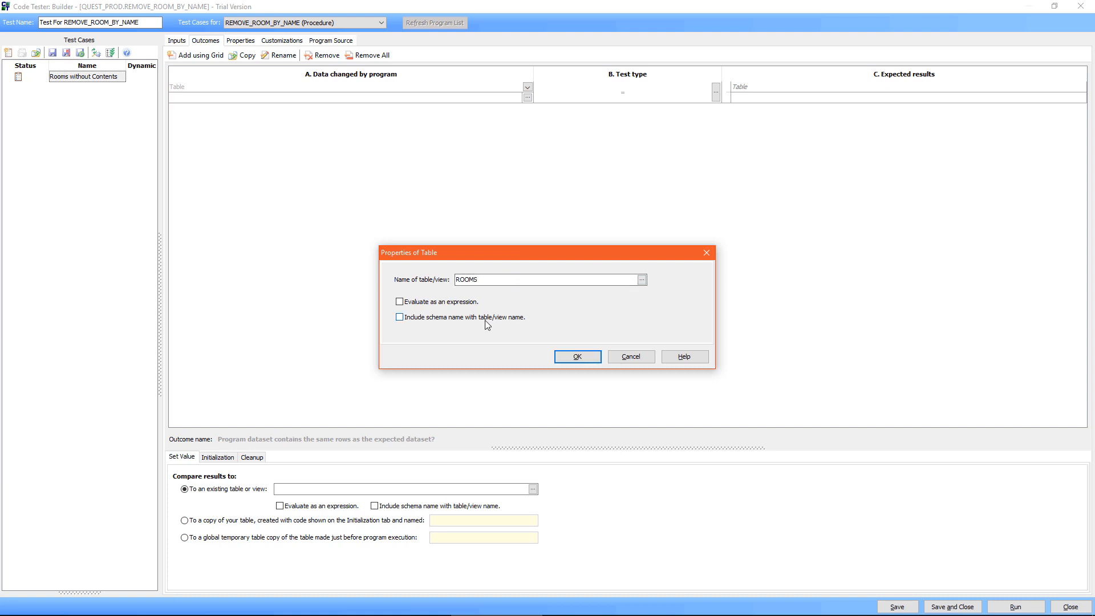
left_click(577, 356)
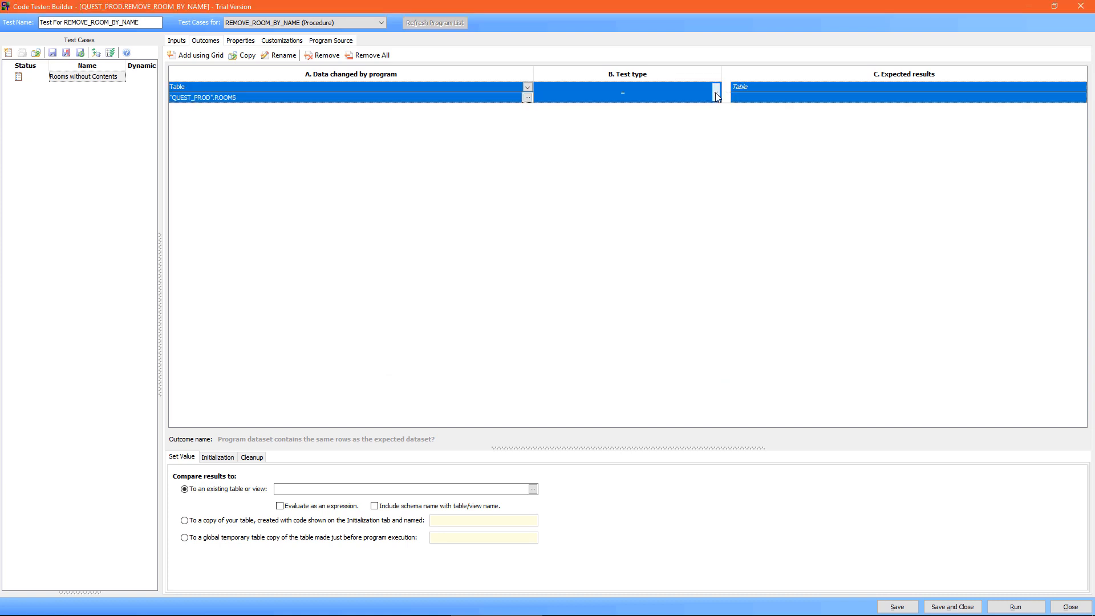
Step: Set the ROOMS outcome test to 'COUNT after < COUNT before' and save the definition
left_click(715, 93)
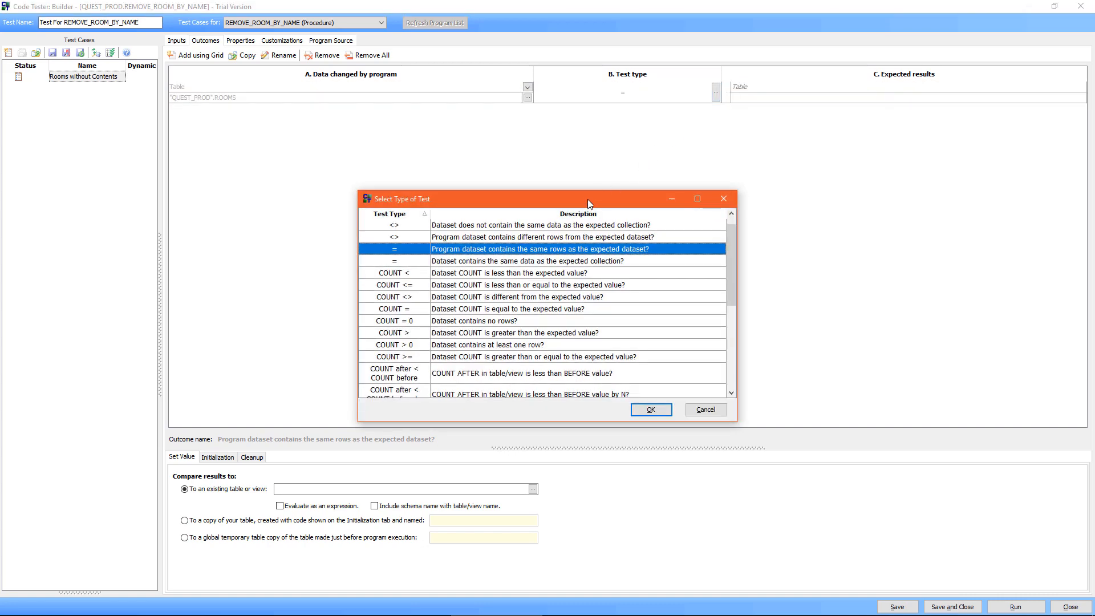
left_click(697, 199)
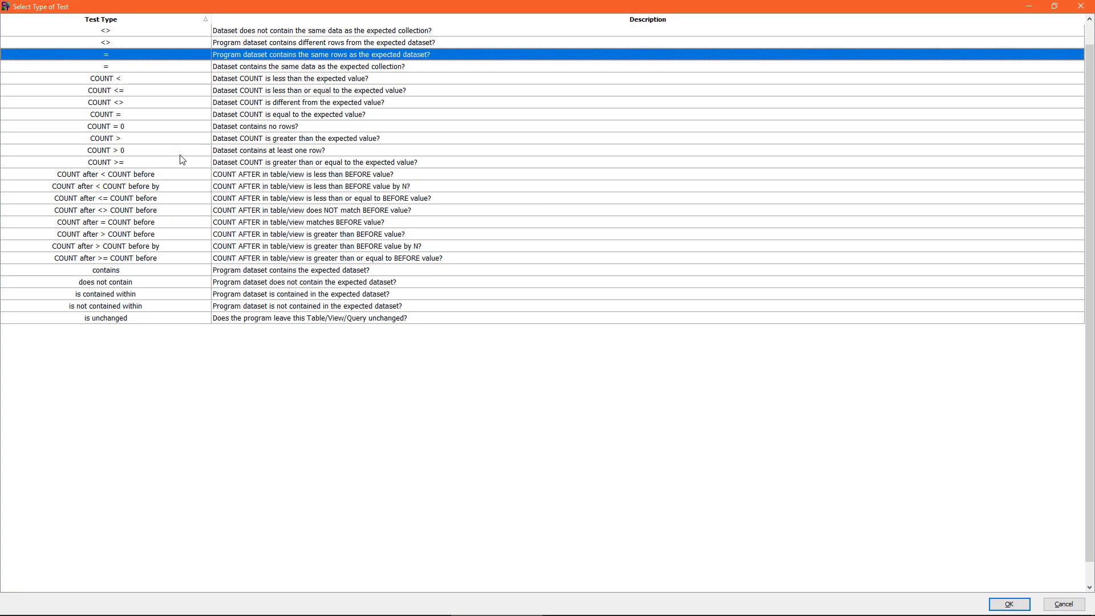
mouse_move(118, 165)
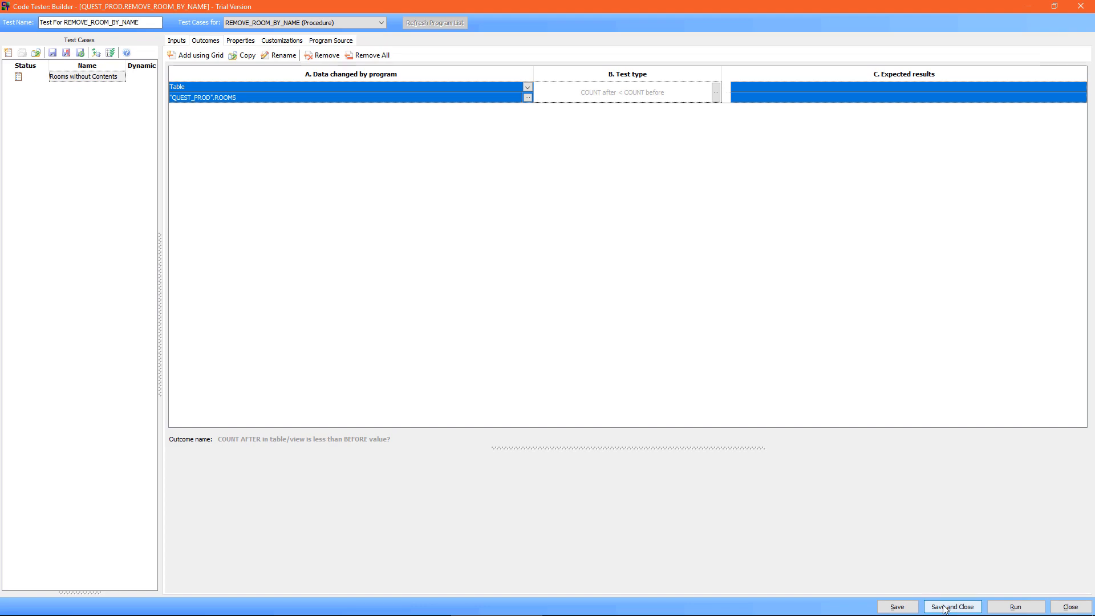
left_click(952, 607)
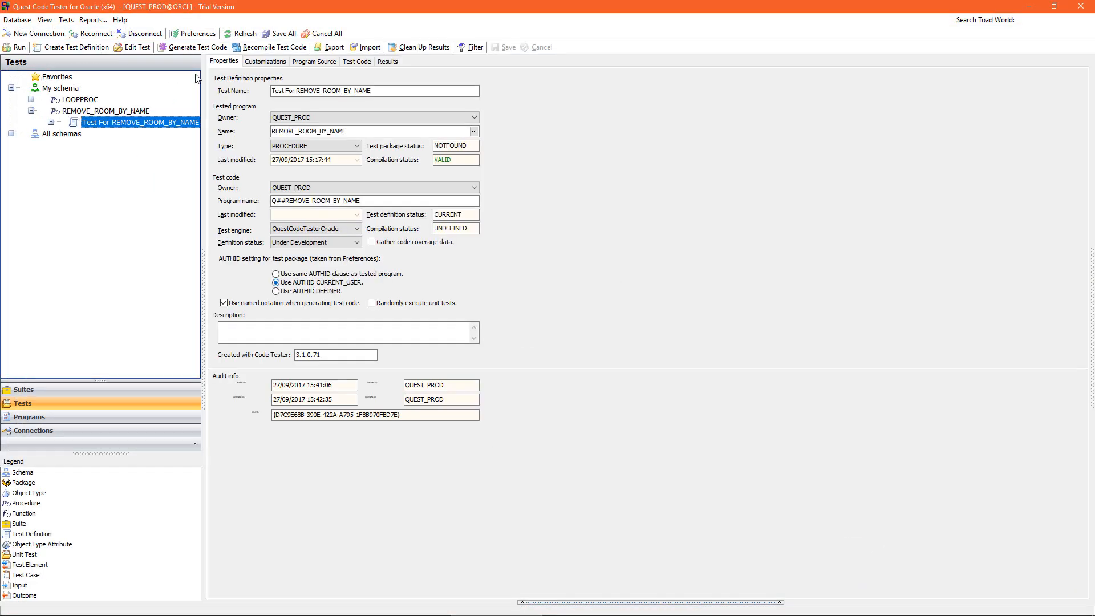
Step: Run the REMOVE_ROOM_BY_NAME test and expand results showing row count 5, below 6
right_click(140, 122)
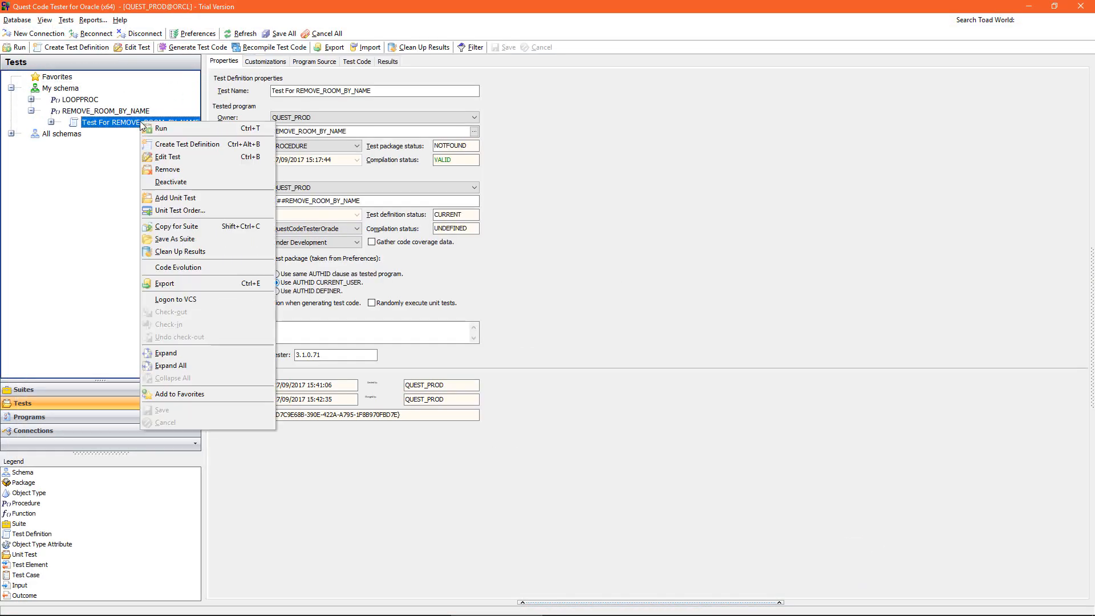
left_click(162, 128)
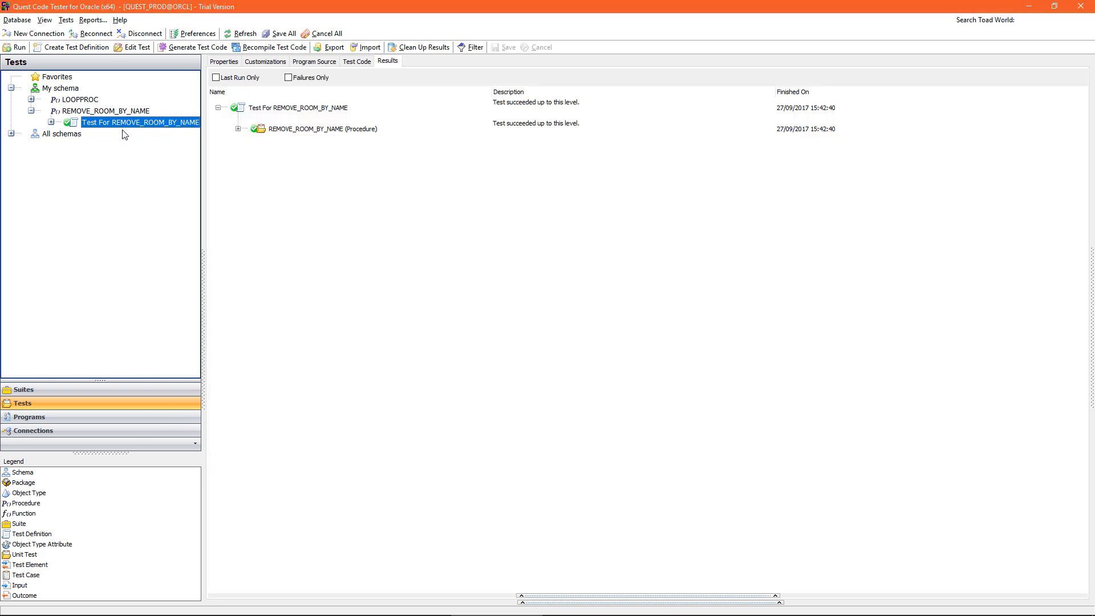
left_click(238, 128)
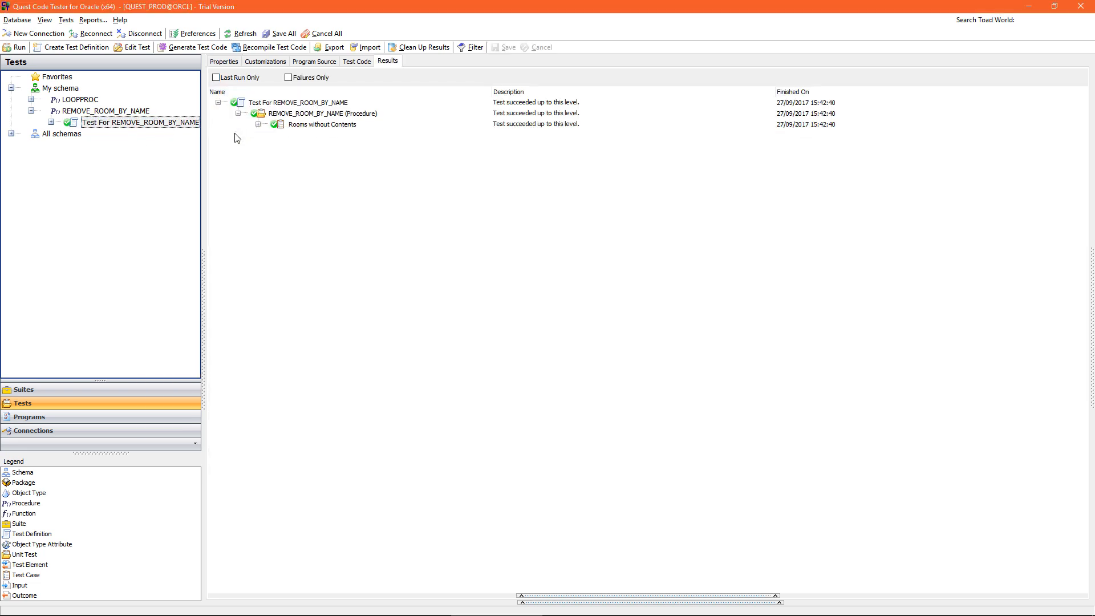
mouse_move(316, 132)
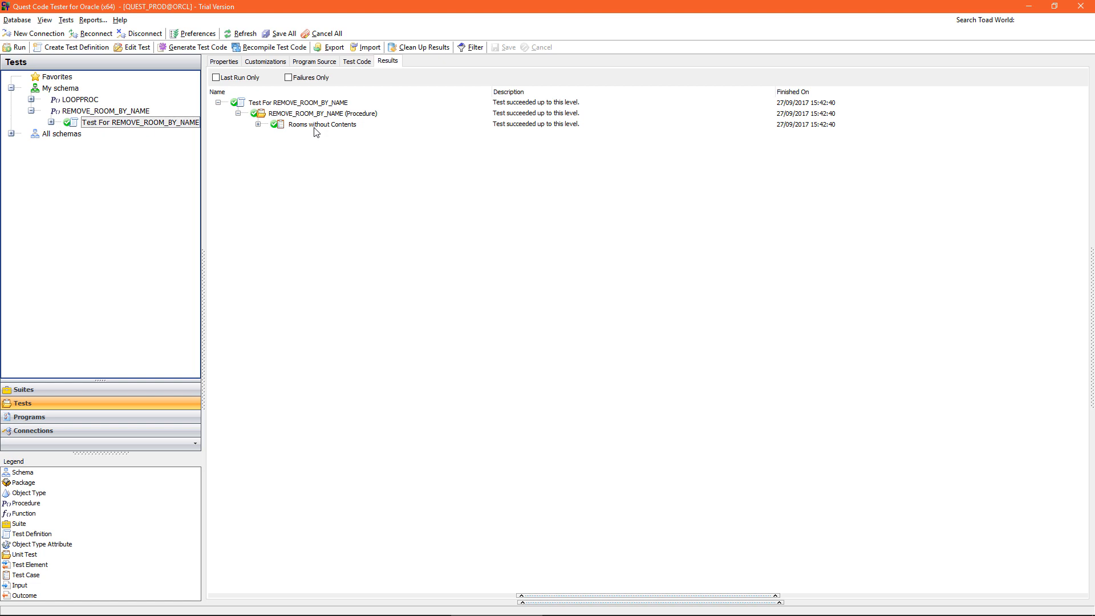
mouse_move(291, 133)
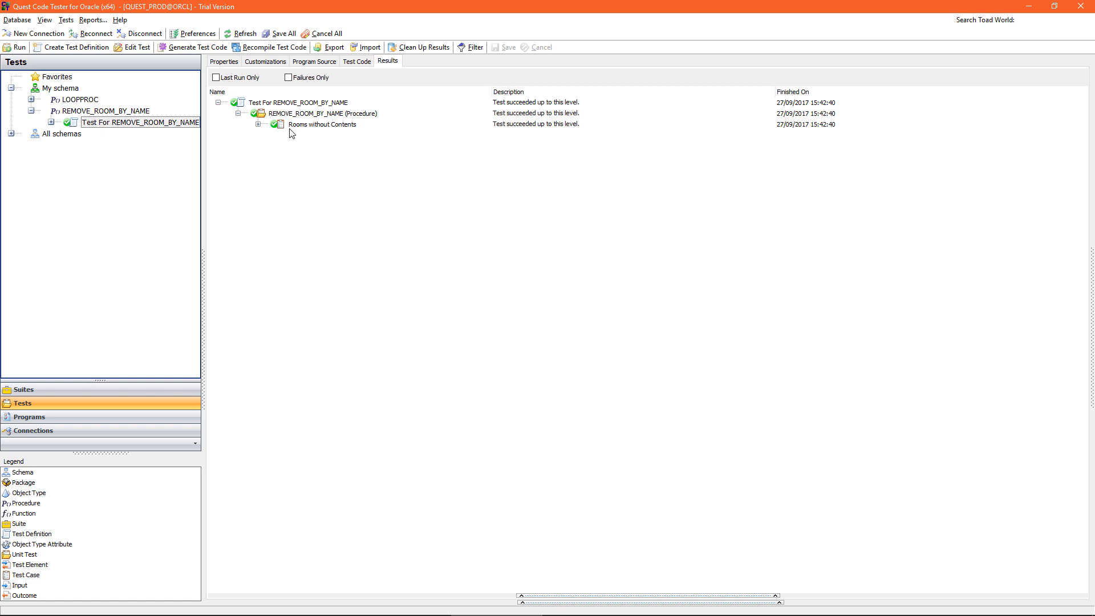
left_click(259, 124)
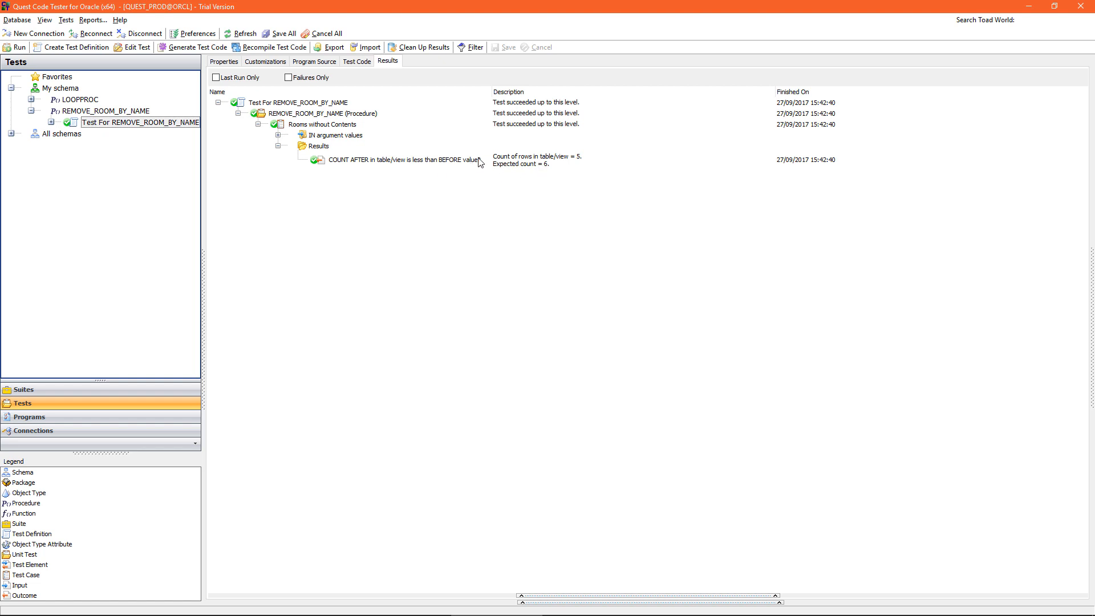
right_click(141, 122)
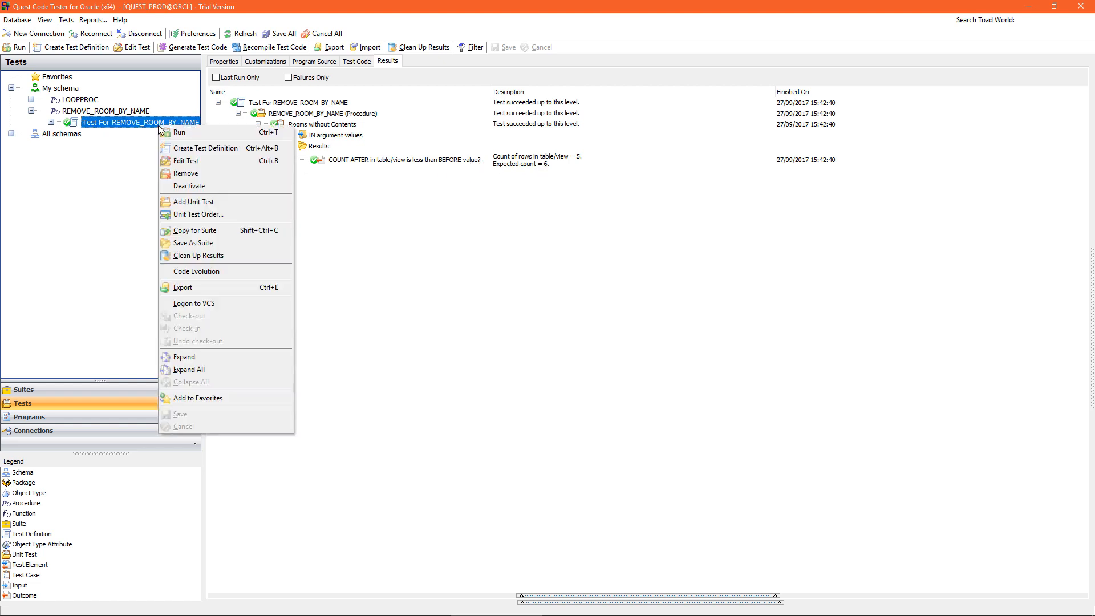
mouse_move(191, 202)
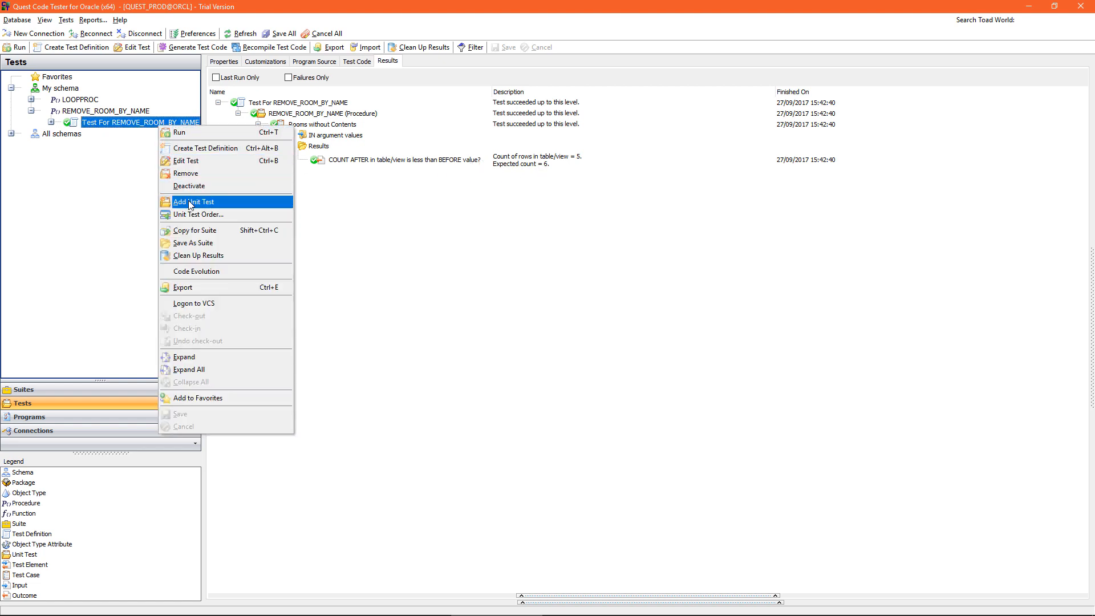
Step: Add a second unit test case named 'Rooms with Contents'
left_click(192, 202)
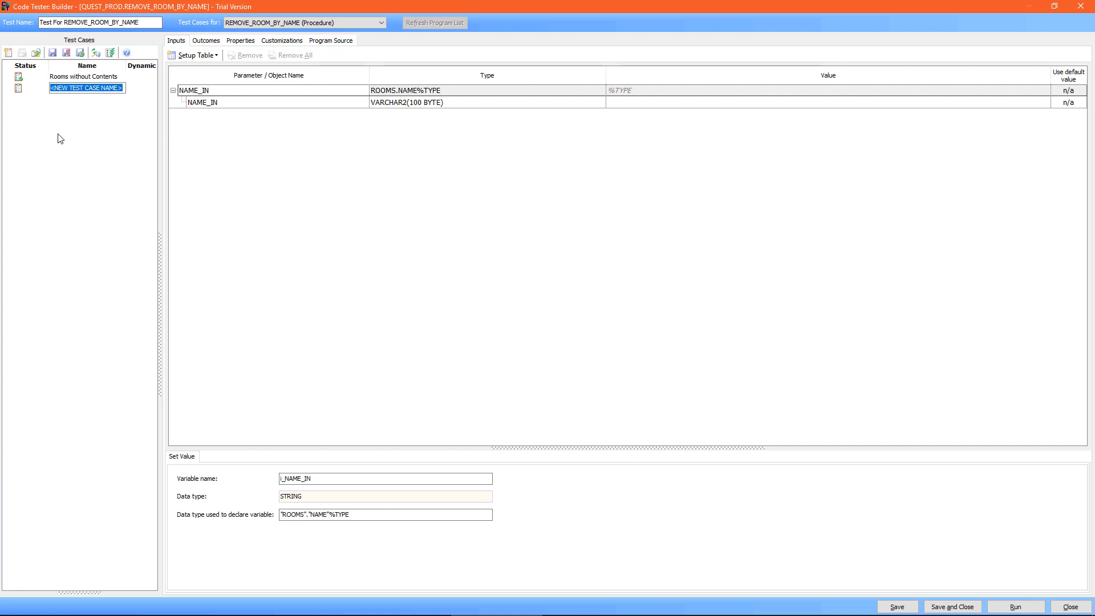
type("Rooms with")
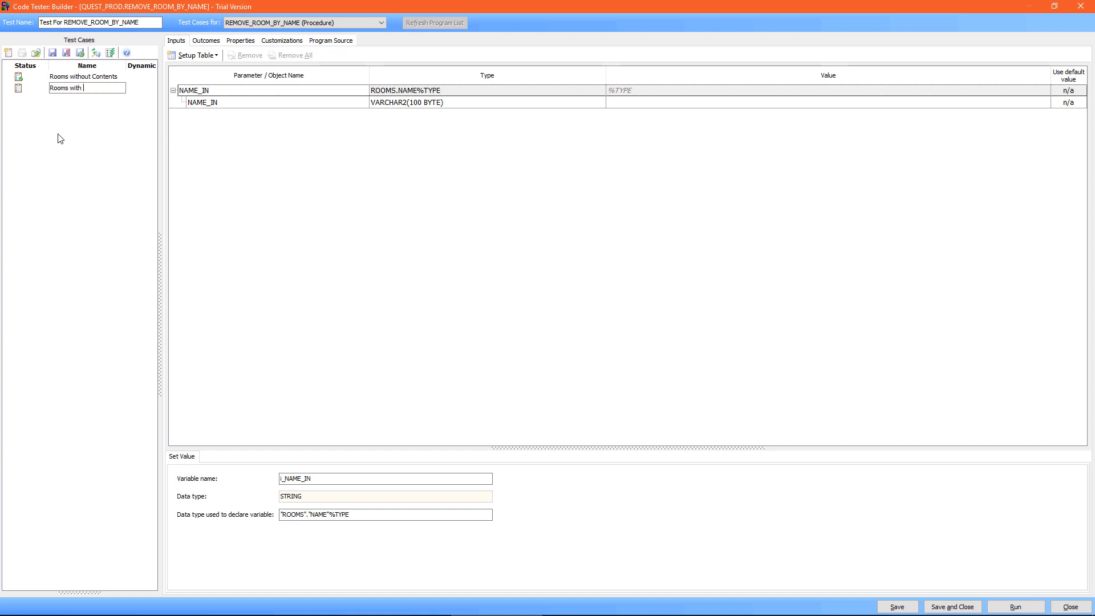
type("contents")
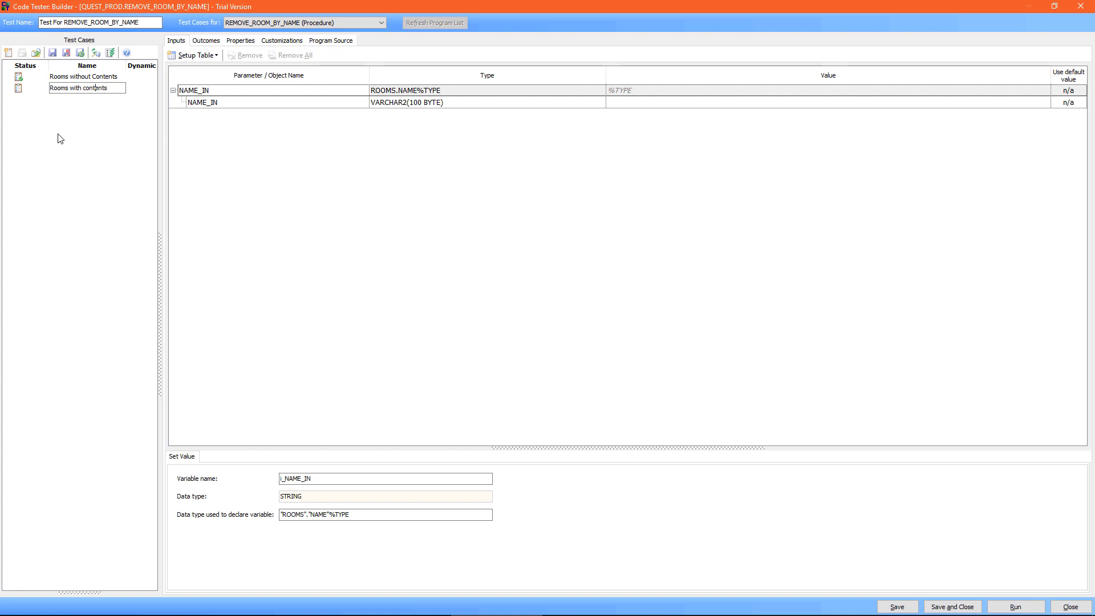
left_click(72, 88)
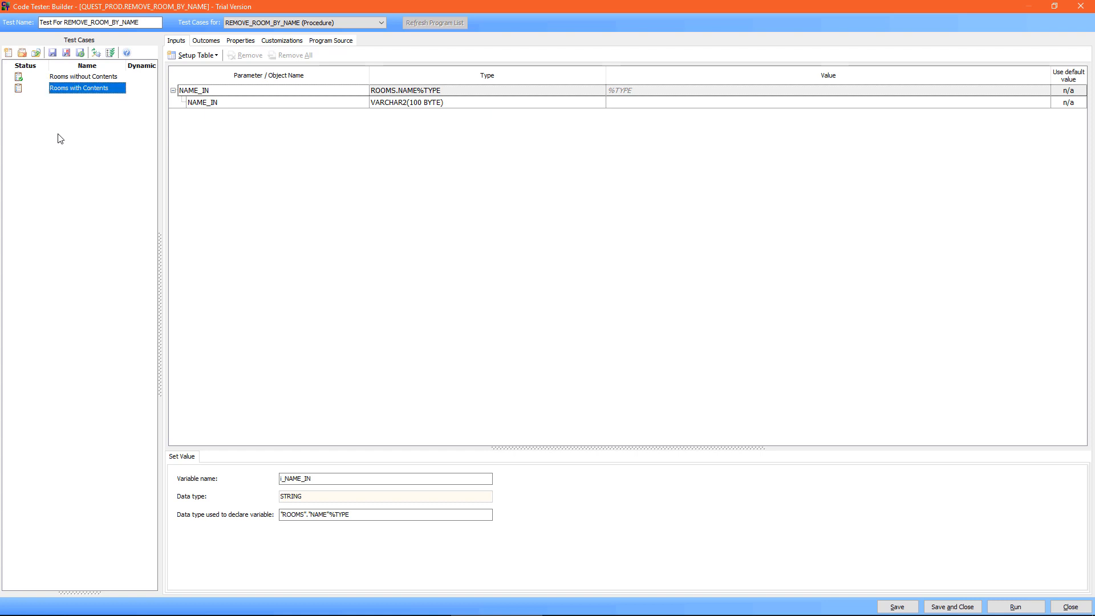
mouse_move(659, 112)
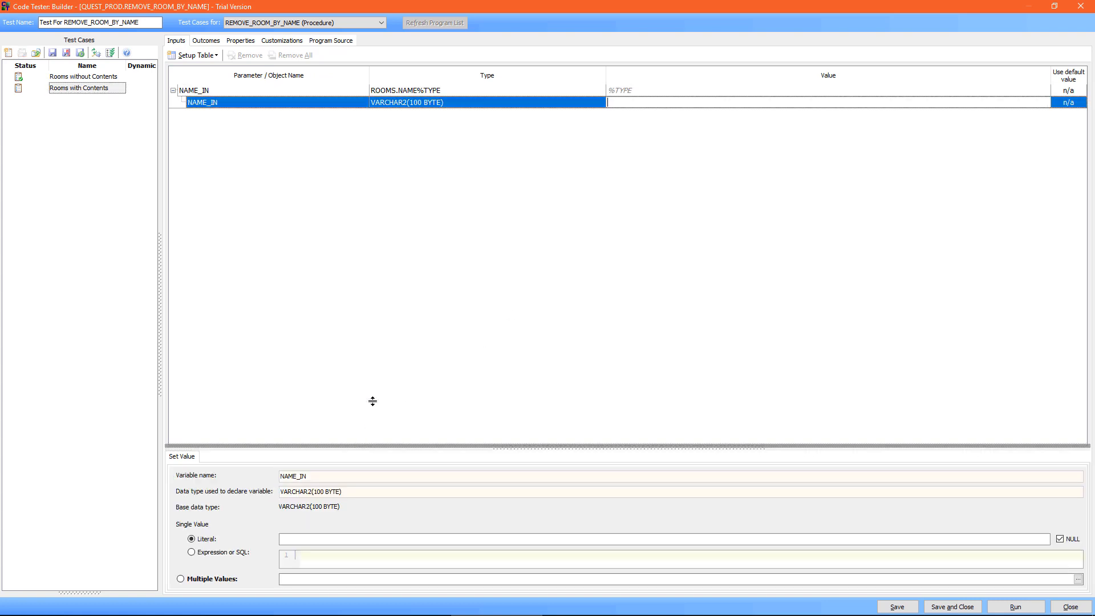
Step: Set NAME_IN to a SQL query selecting distinct names of rooms that have contents
left_click_drag(373, 401, 372, 332)
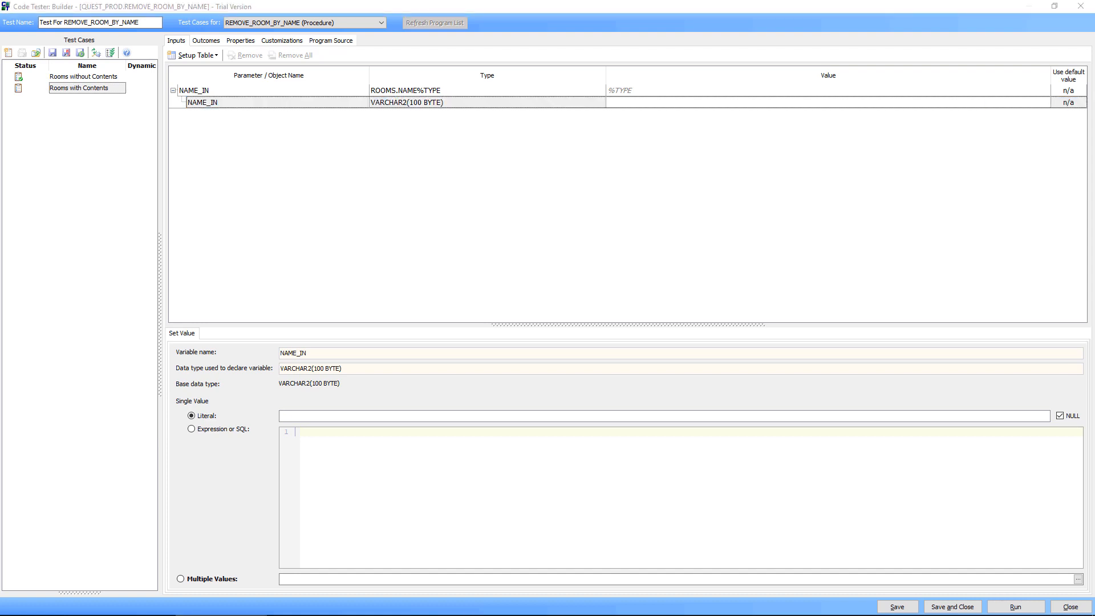
mouse_move(360, 407)
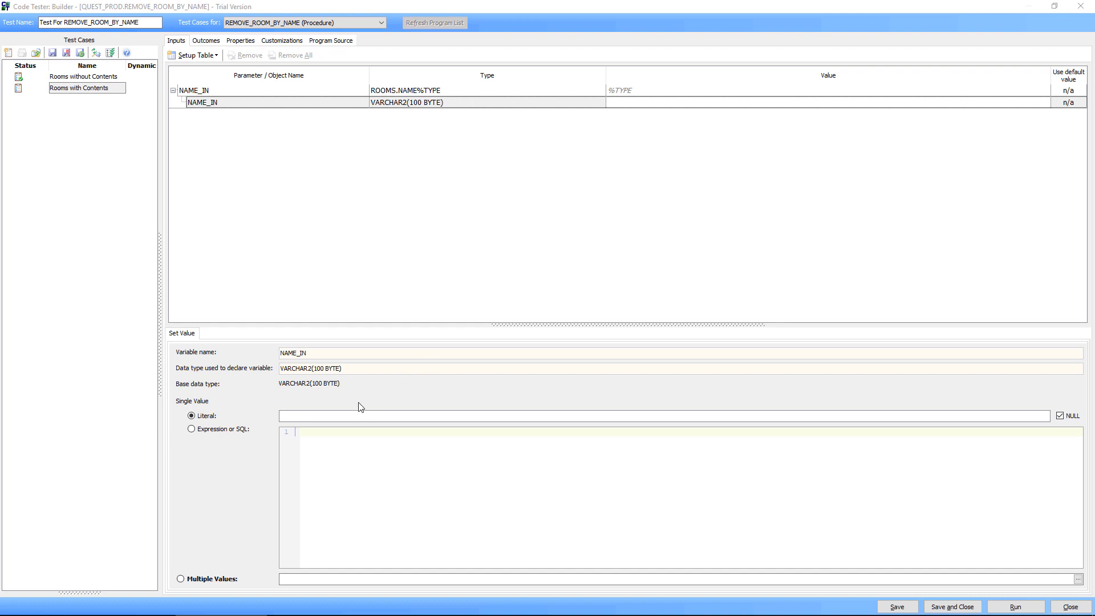
left_click(189, 429)
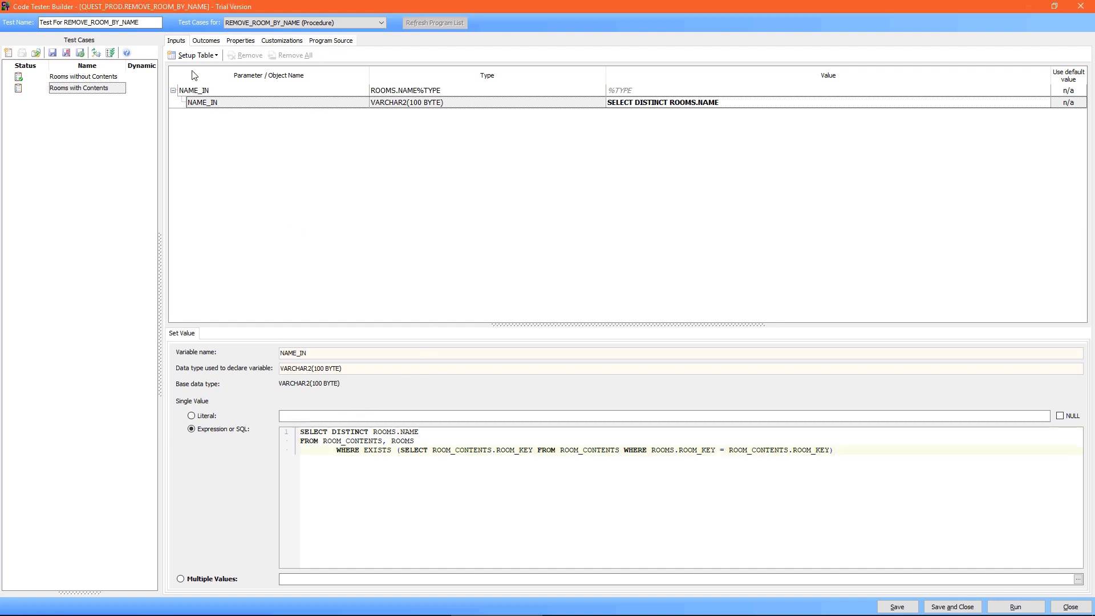
Step: Add an Exception outcome with test type 'raises any error', then save and close
left_click(205, 40)
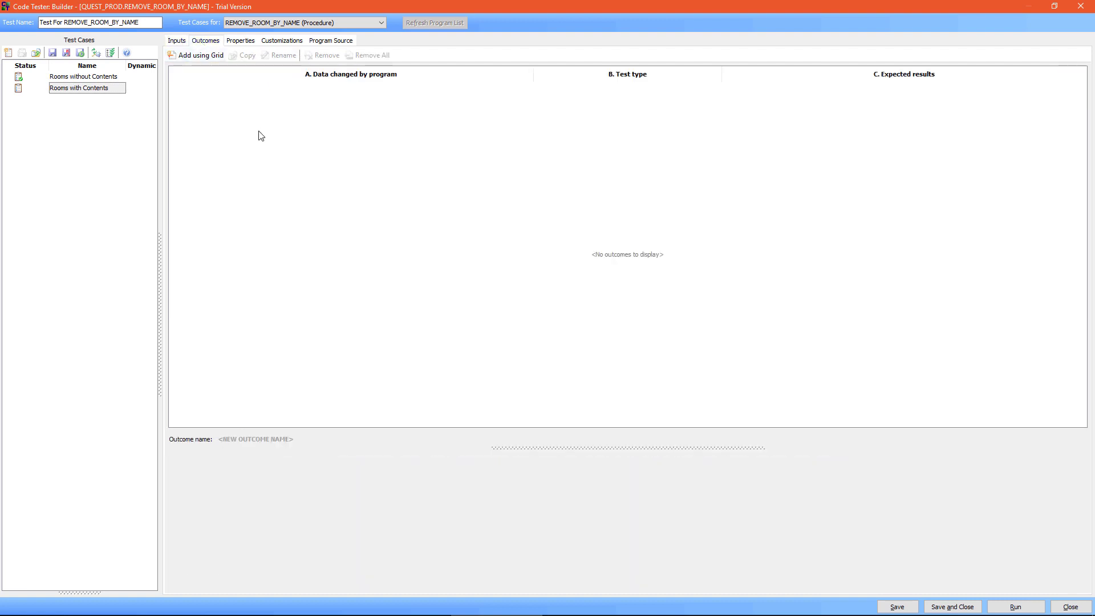
left_click(200, 55)
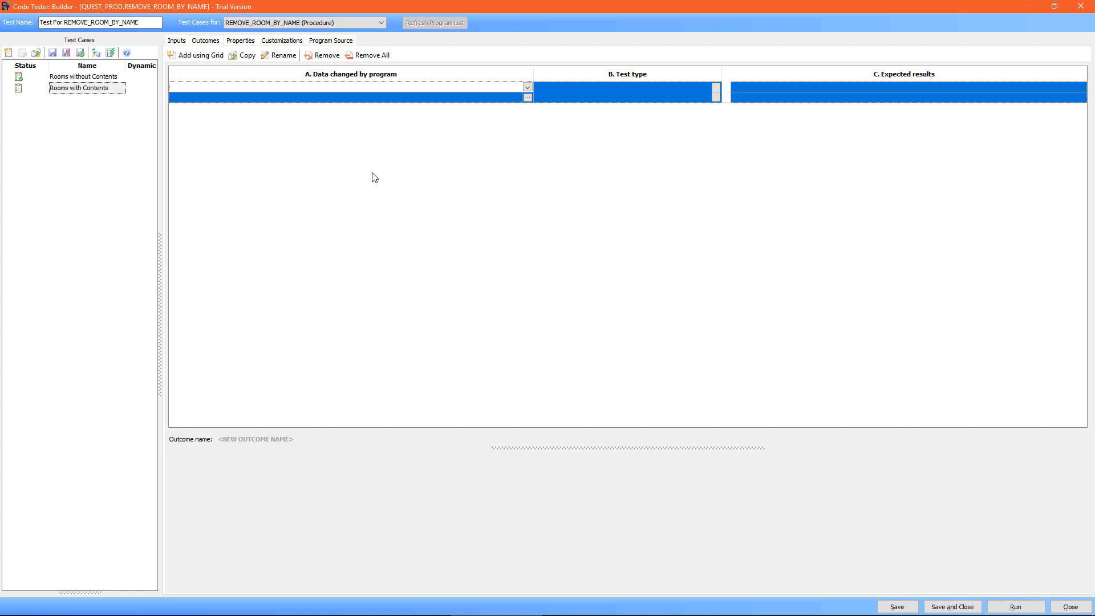
mouse_move(384, 184)
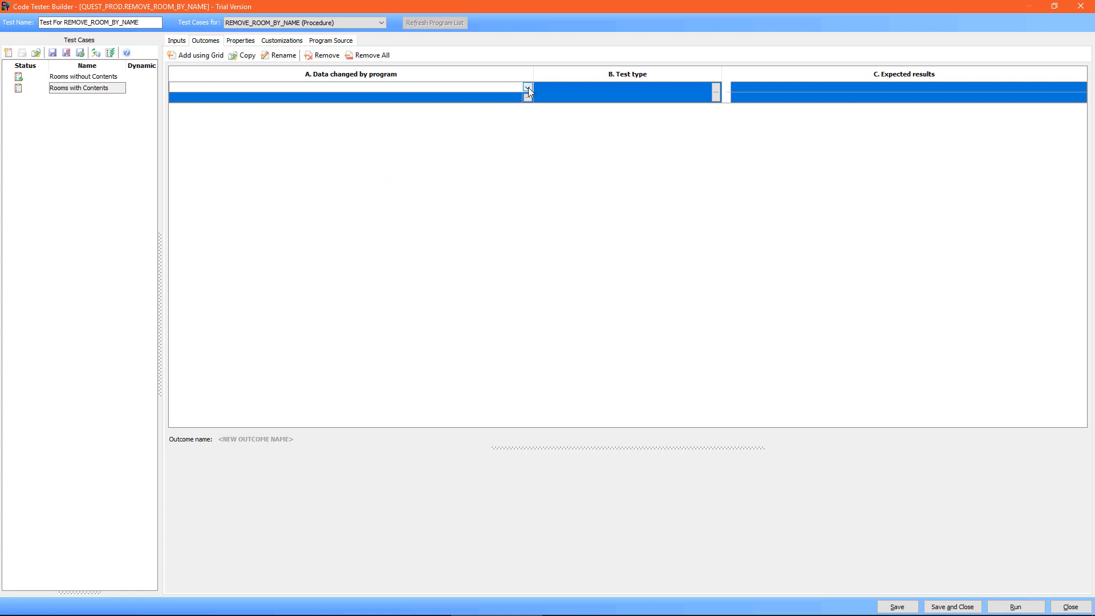
left_click(527, 92)
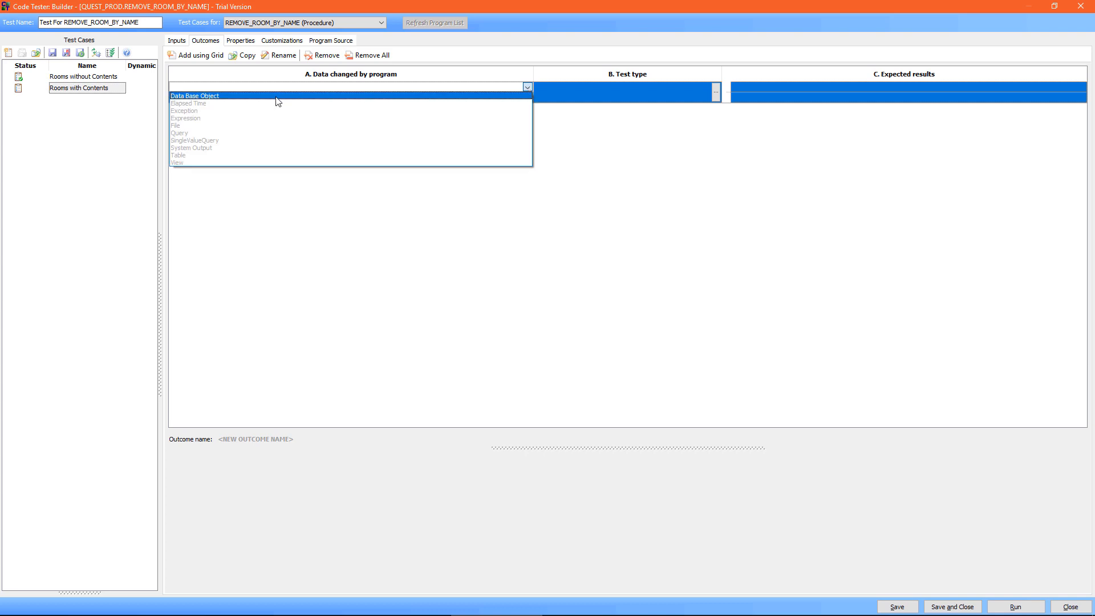
mouse_move(181, 111)
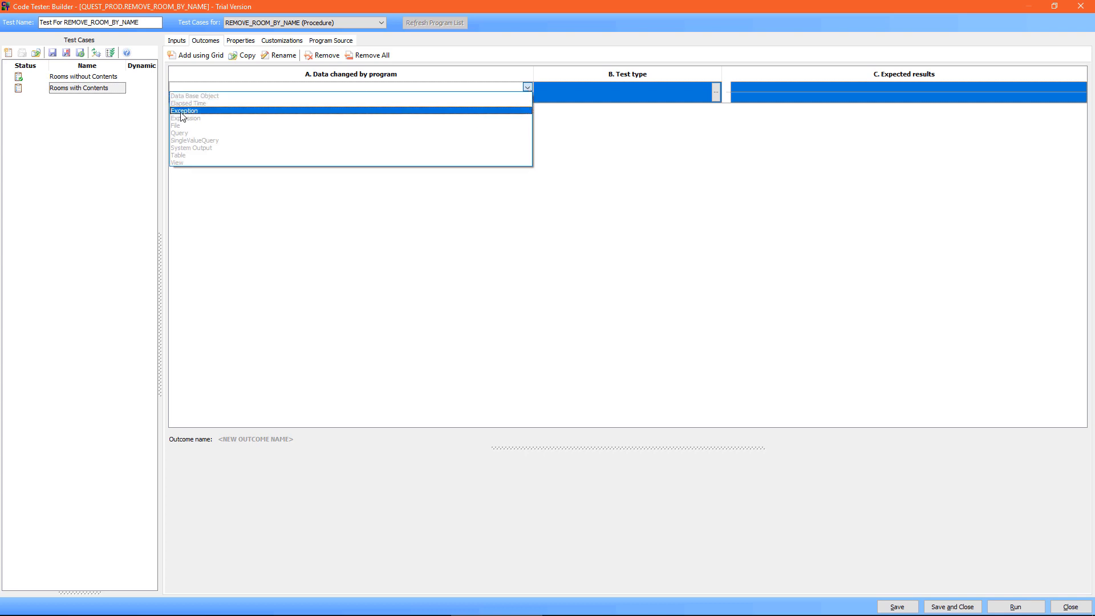
left_click(184, 110)
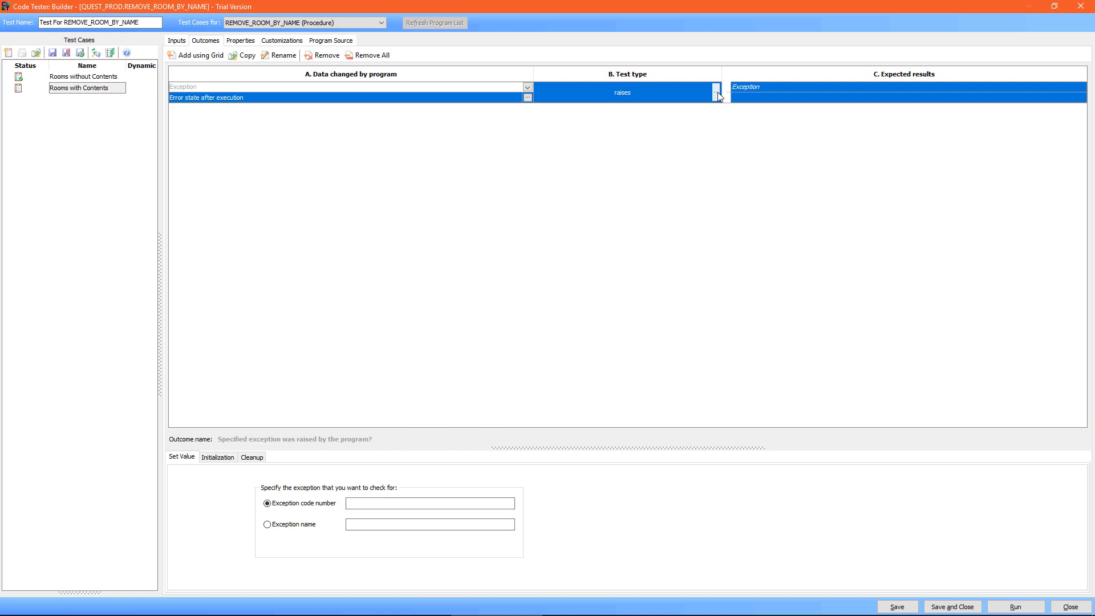
left_click(713, 91)
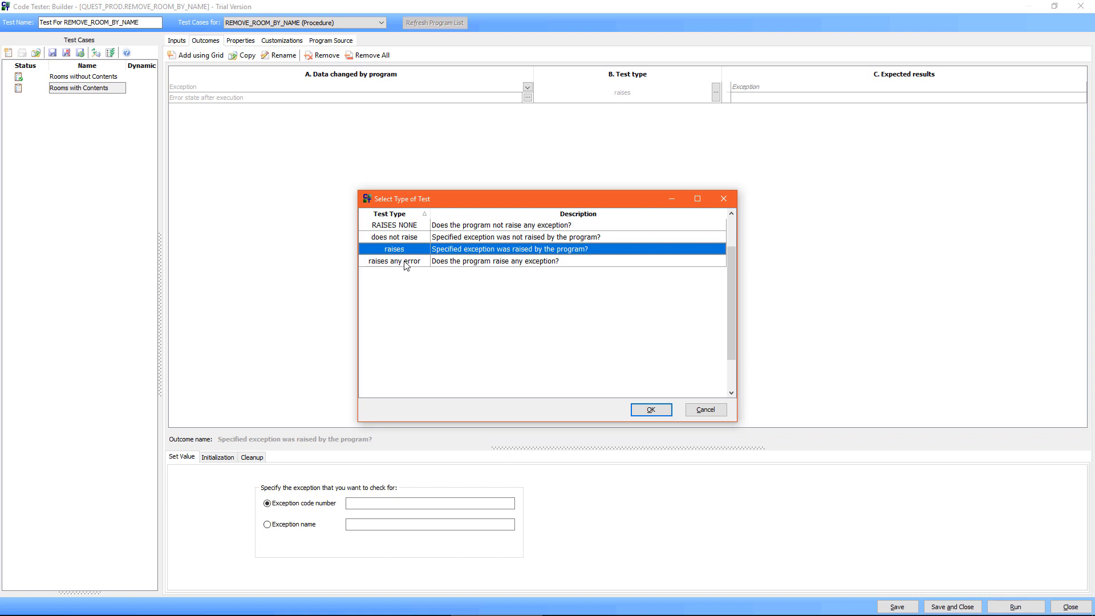
left_click(404, 261)
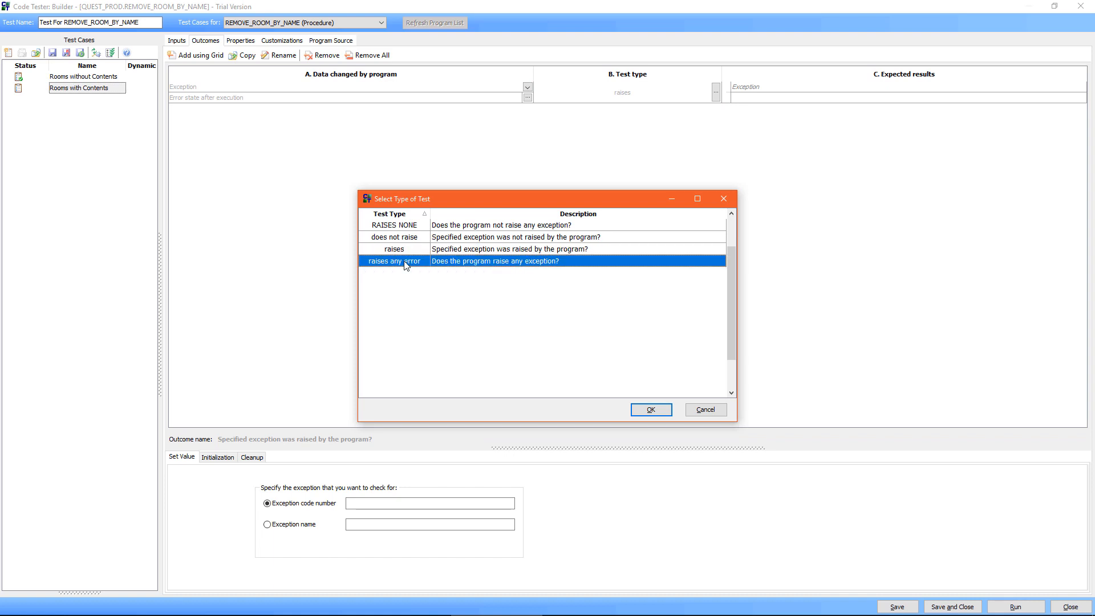
mouse_move(615, 384)
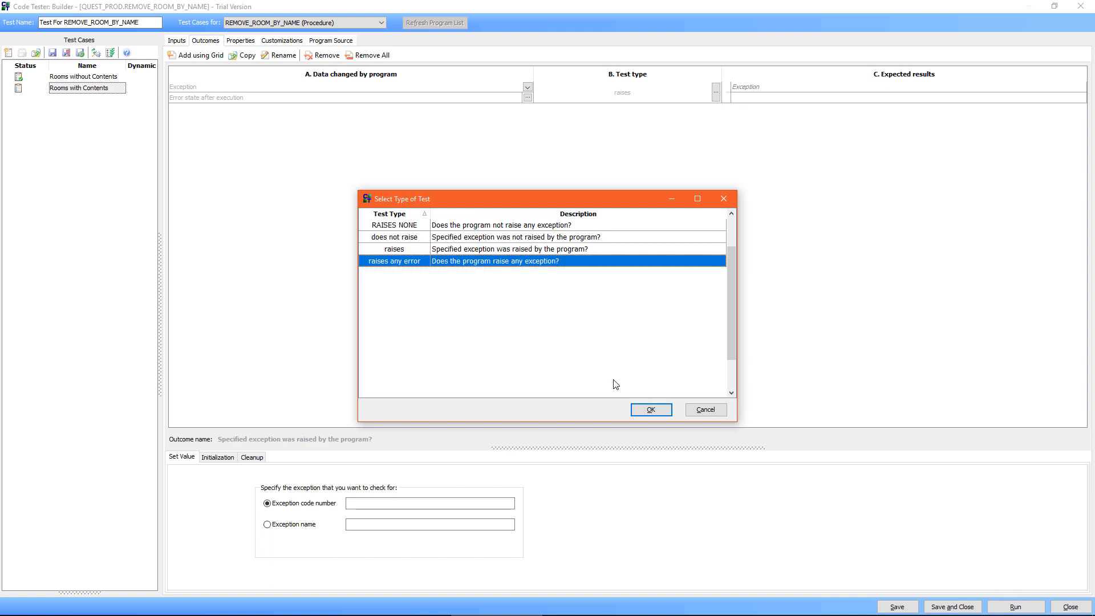
left_click(651, 410)
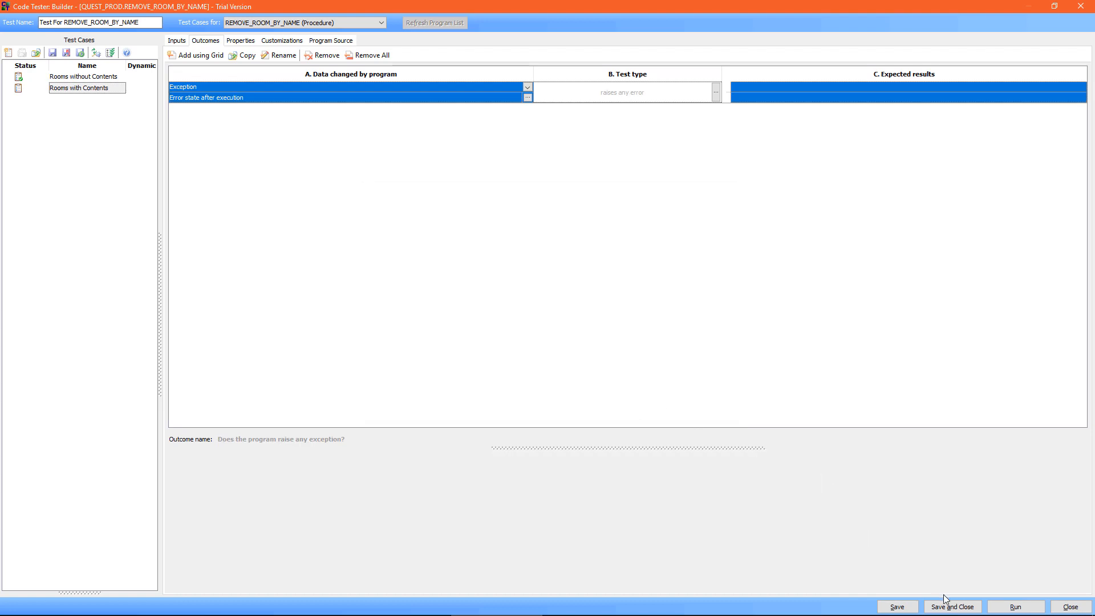
left_click(952, 607)
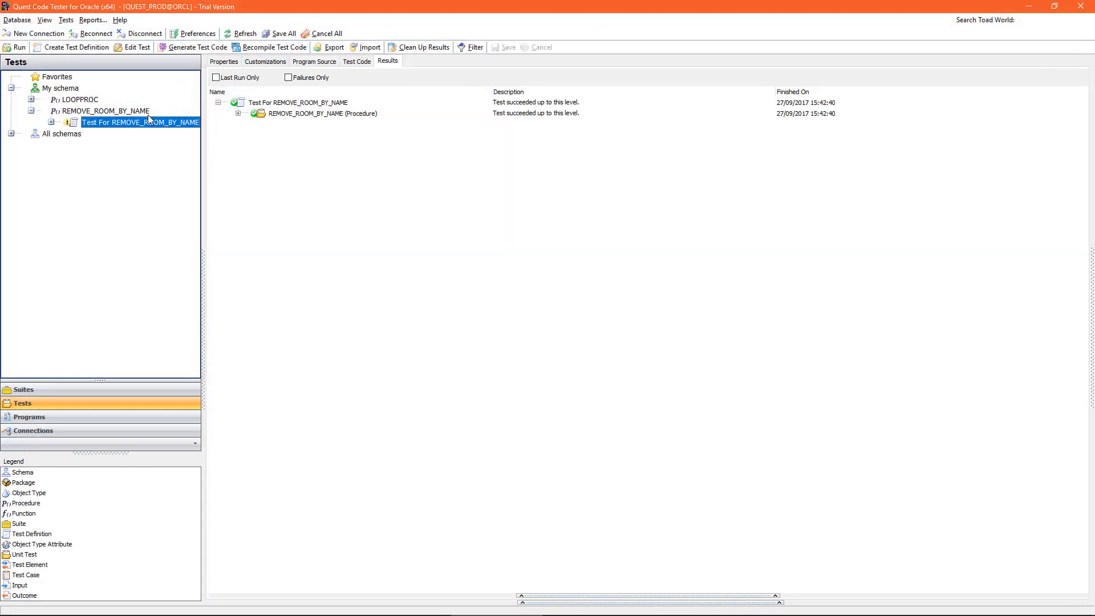
Step: Rerun REMOVE_ROOM_BY_NAME and expand the last-run results to the Rooms with Contents exception check
right_click(147, 122)
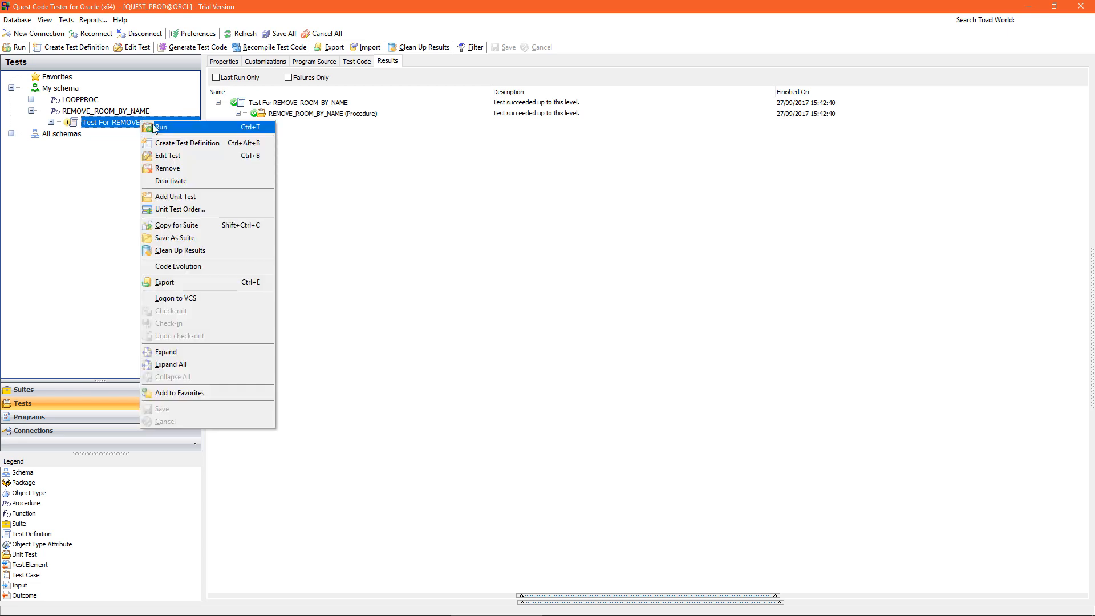
left_click(163, 126)
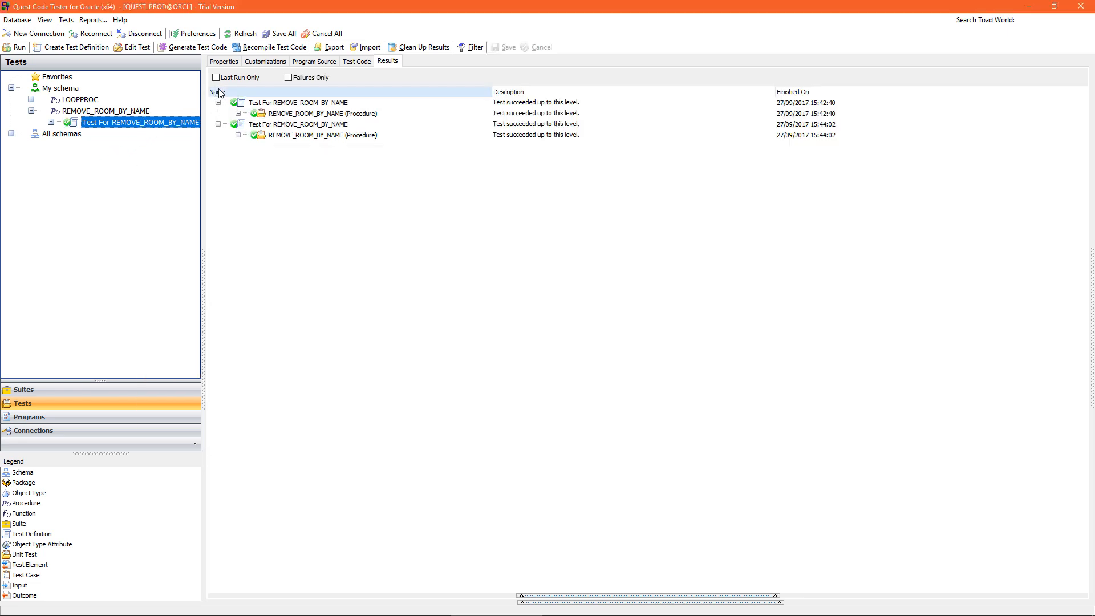
left_click(215, 77)
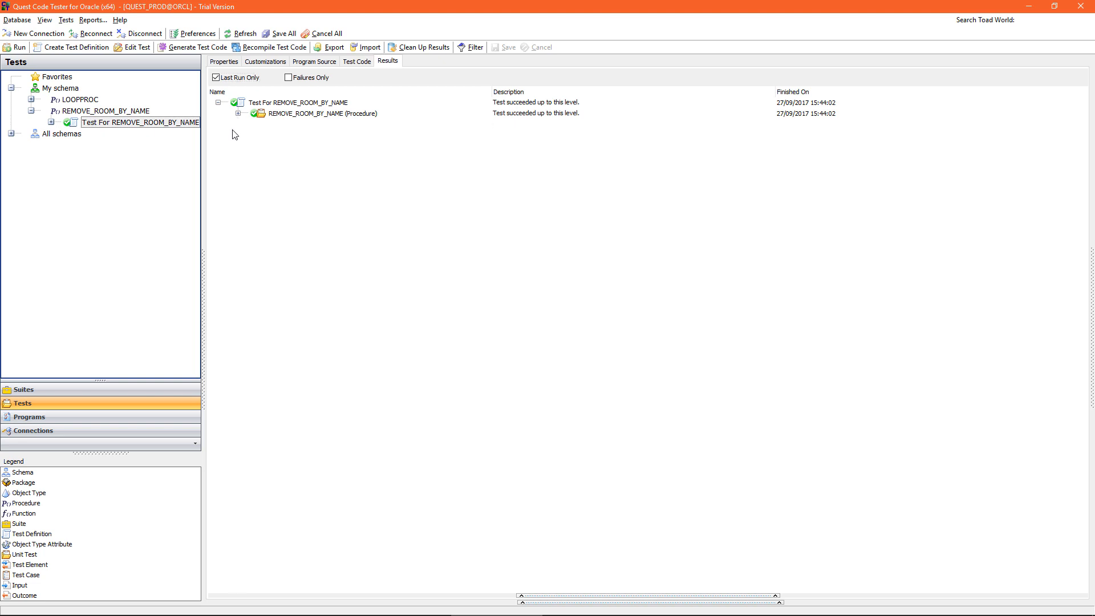
left_click(237, 113)
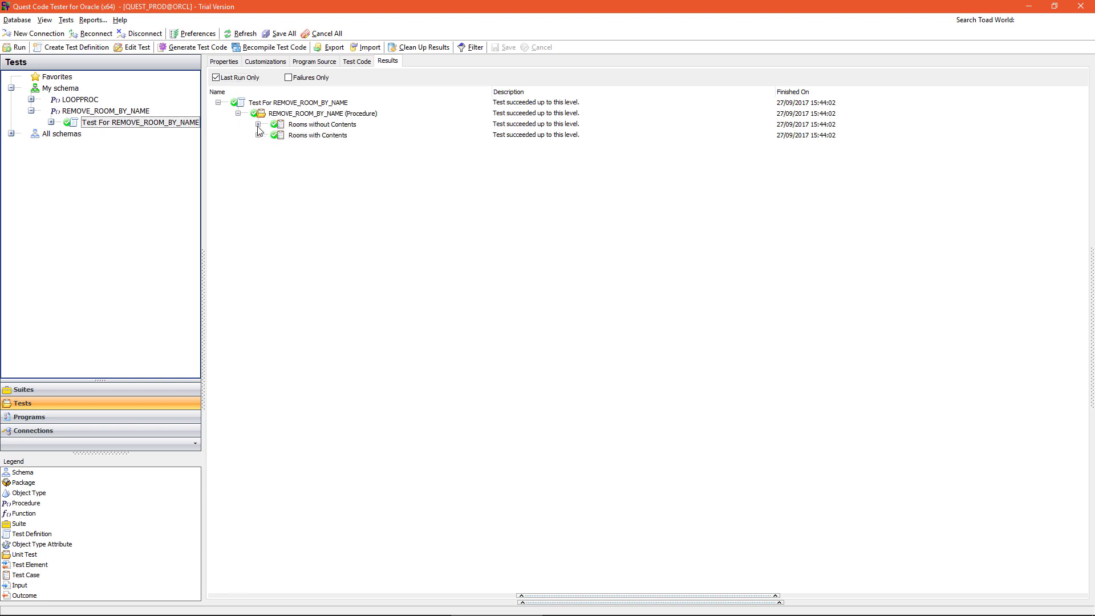
left_click(261, 125)
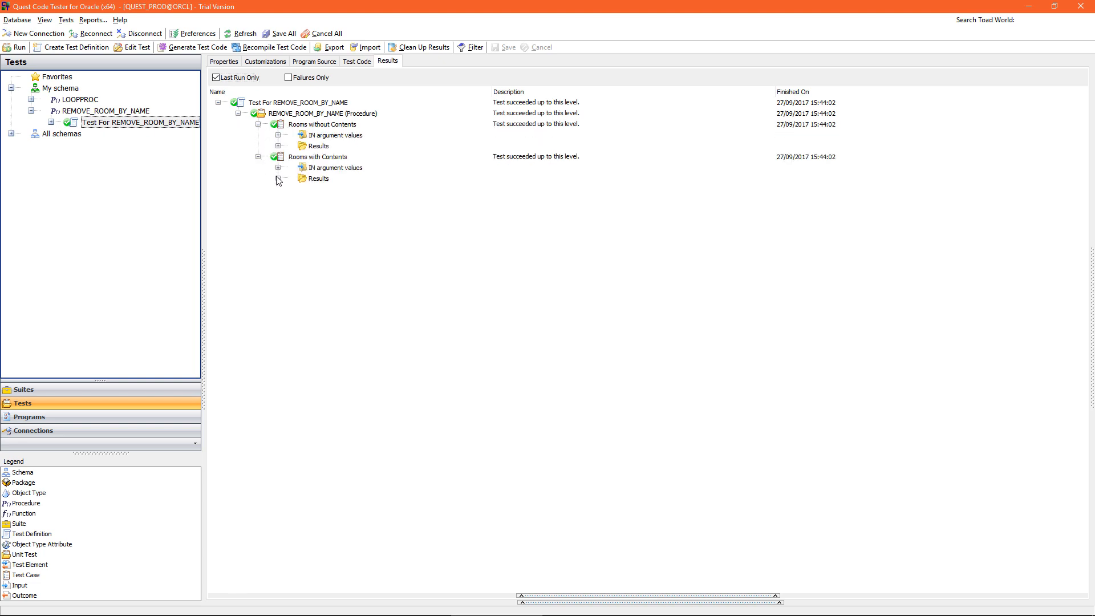
left_click(294, 178)
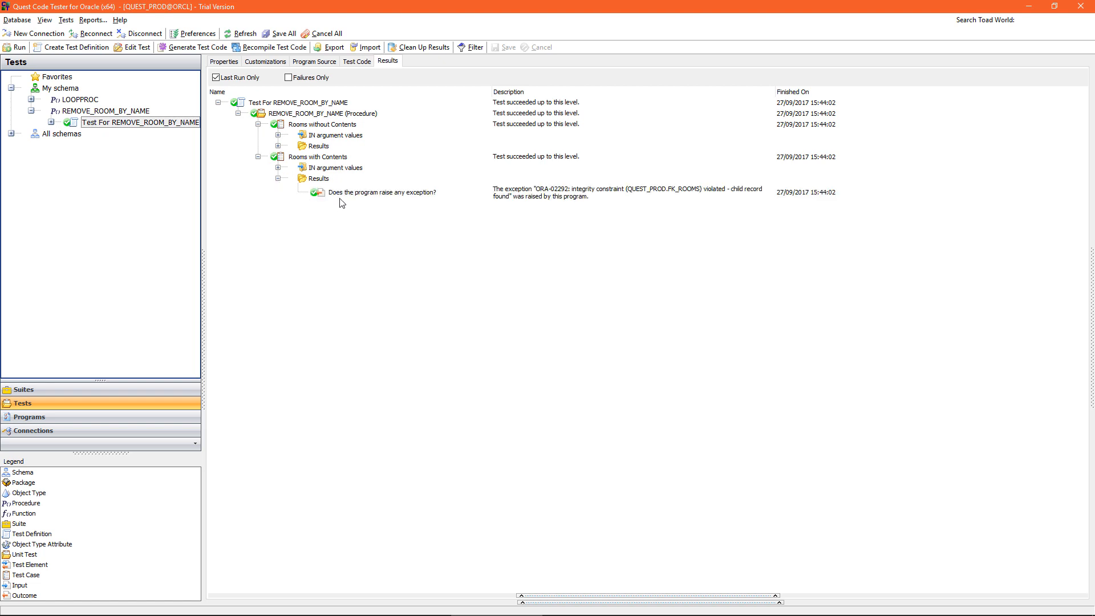
mouse_move(367, 200)
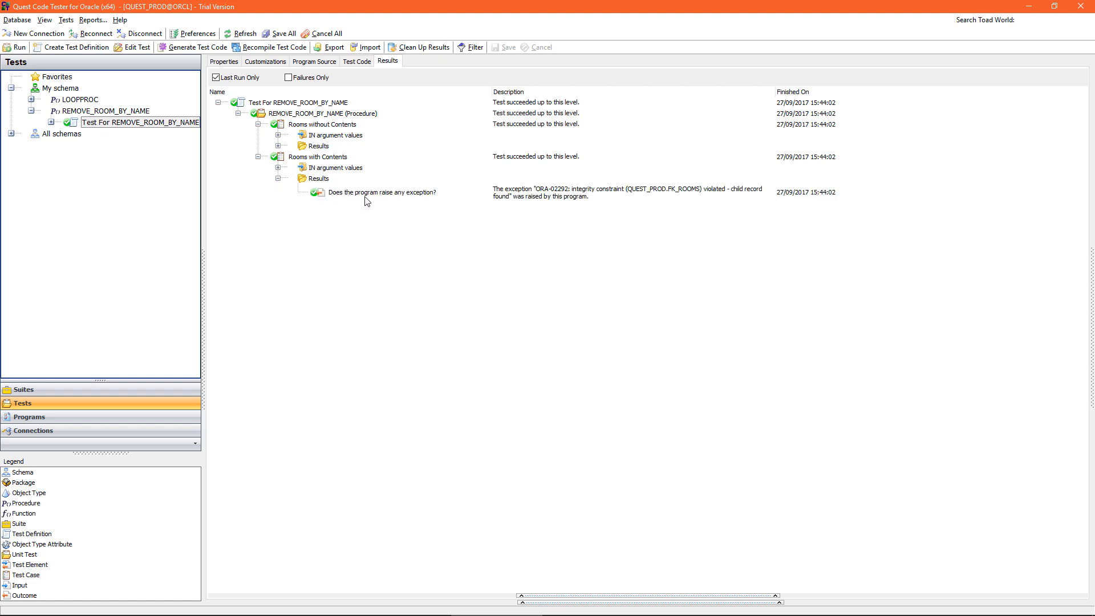
mouse_move(547, 200)
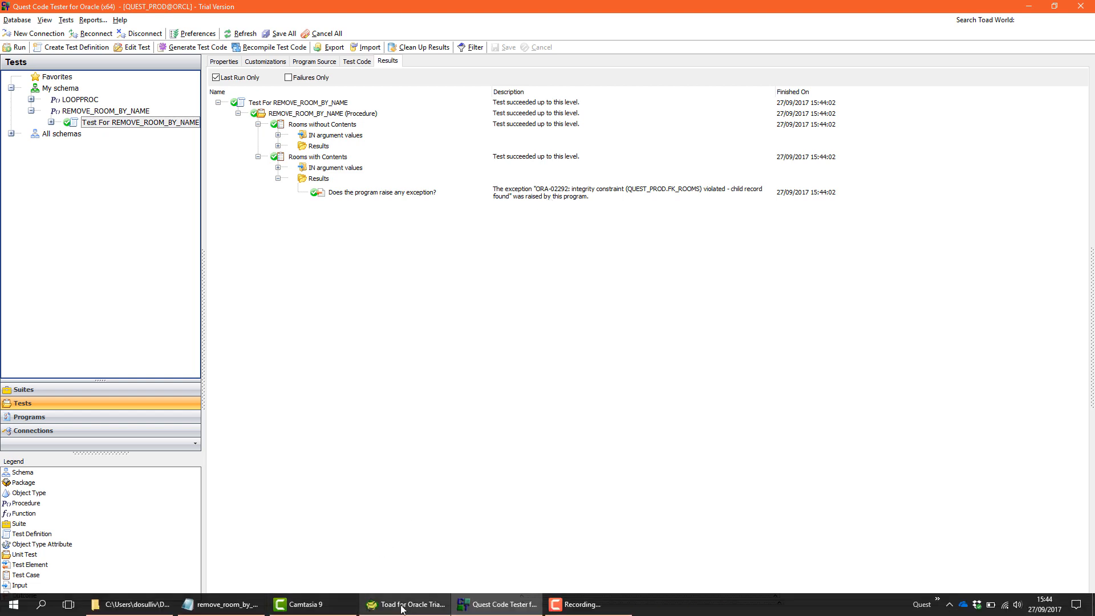
Step: Switch to Toad for Oracle from the taskbar
left_click(404, 604)
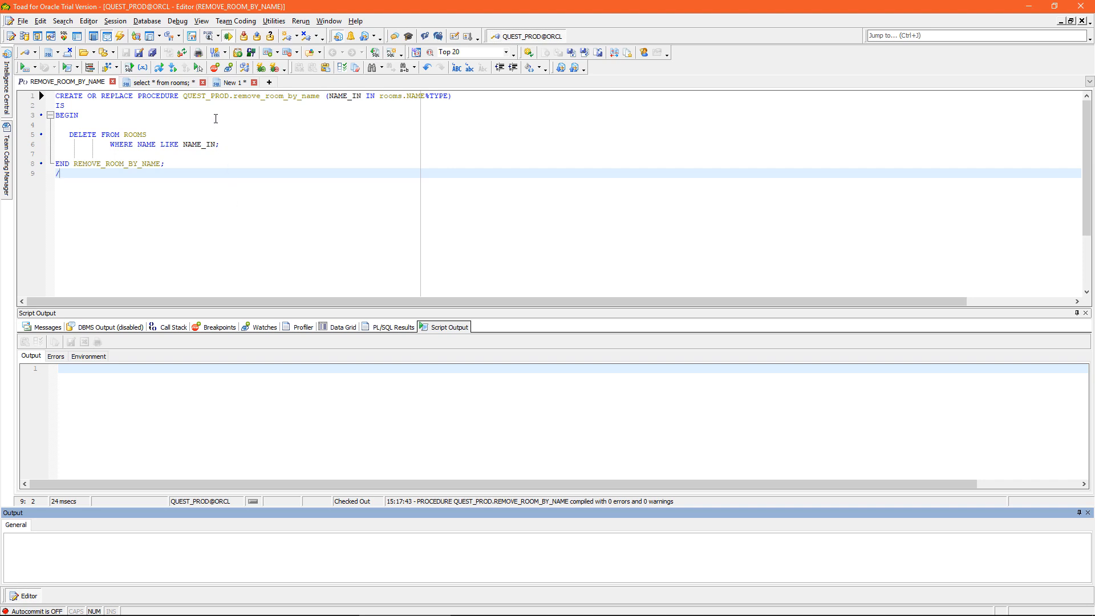
mouse_move(240, 71)
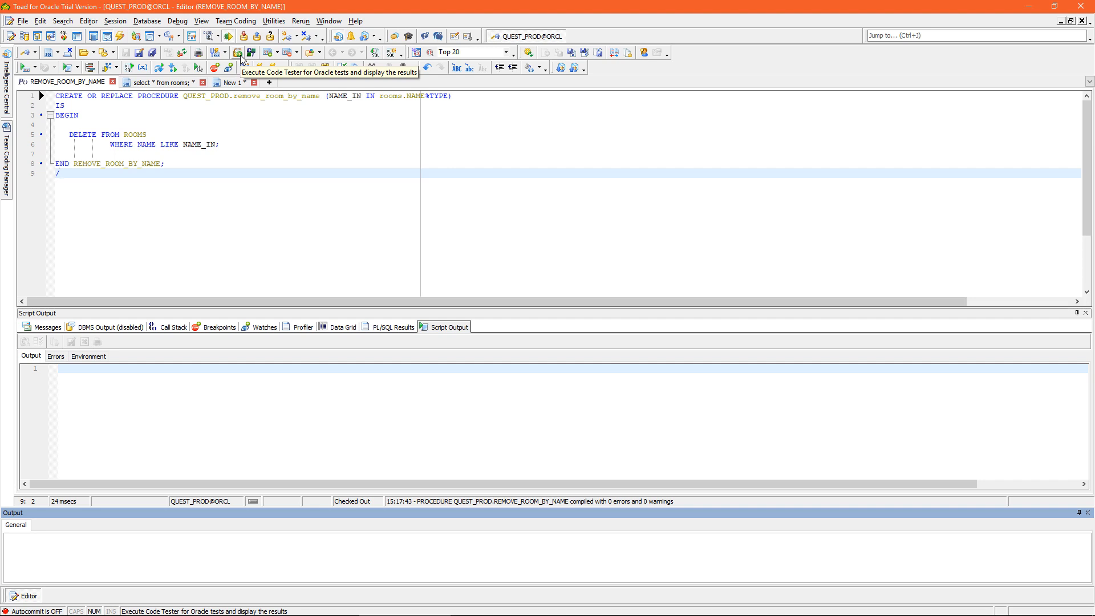
Step: Execute the full REMOVE_ROOM_BY_NAME test with both cases and dismiss the passing output
left_click(241, 51)
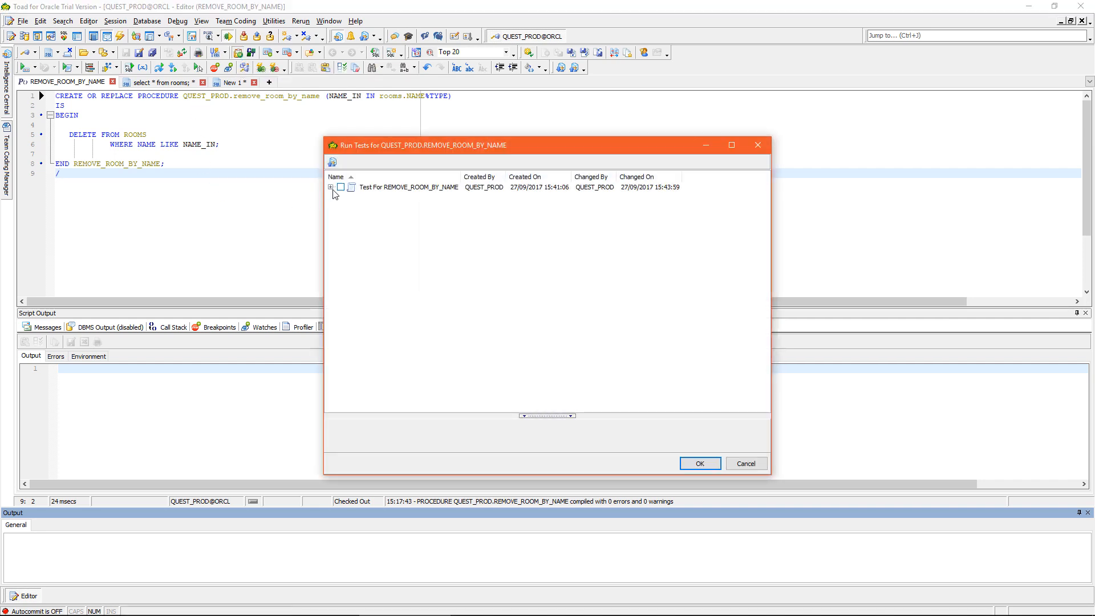
left_click(331, 187)
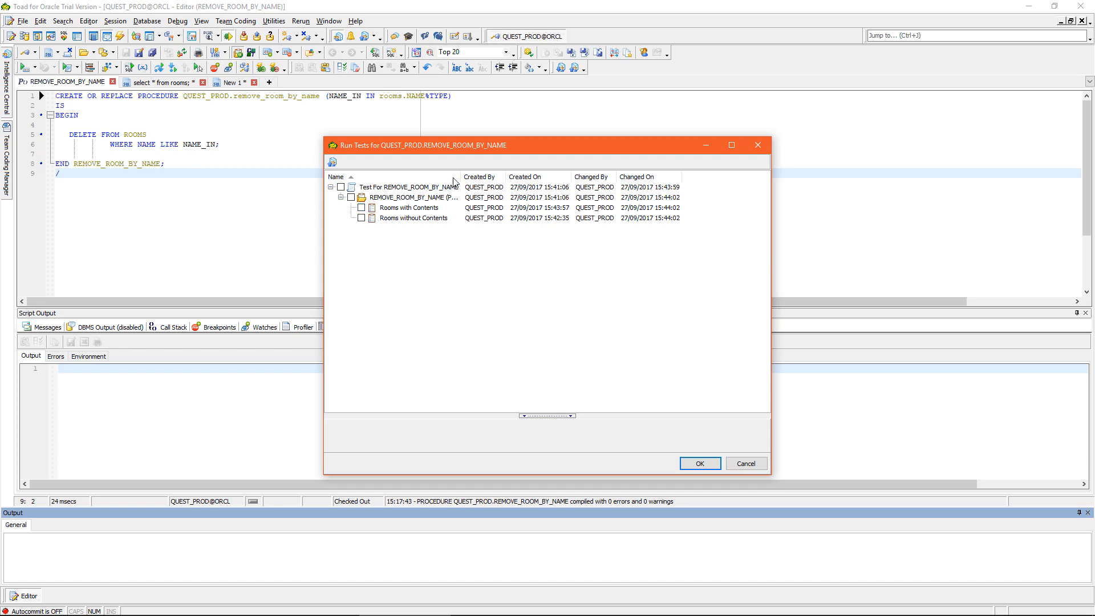
left_click(340, 187)
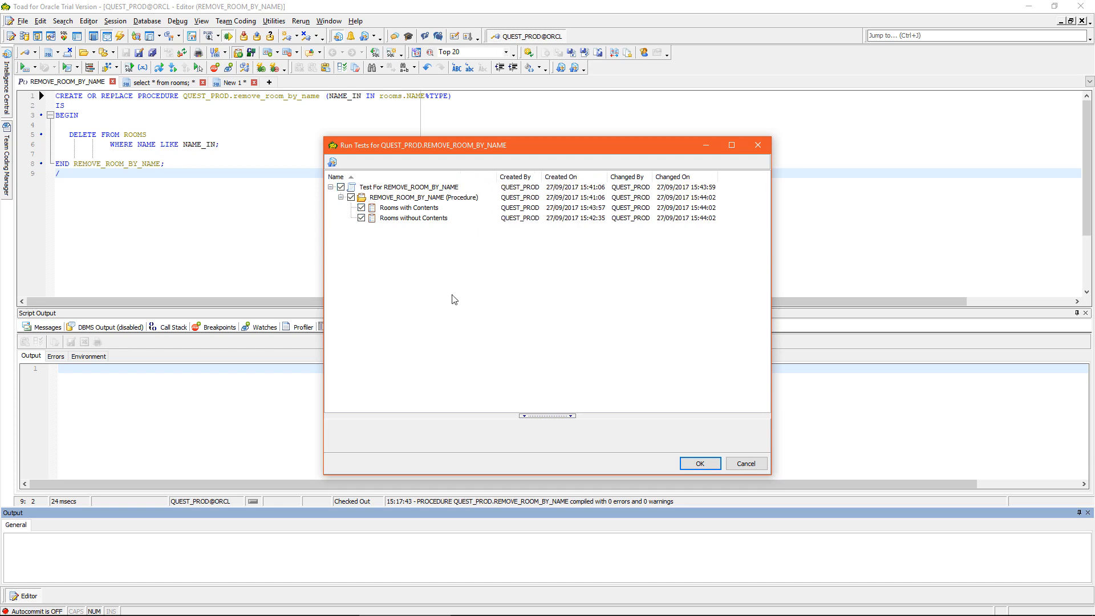
left_click(700, 464)
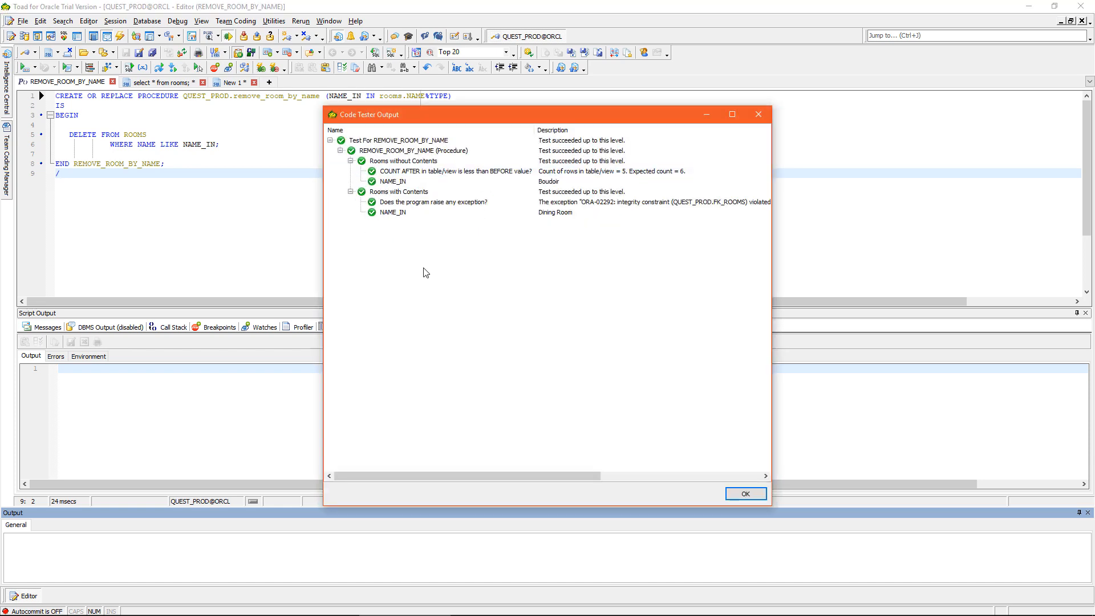
mouse_move(420, 270)
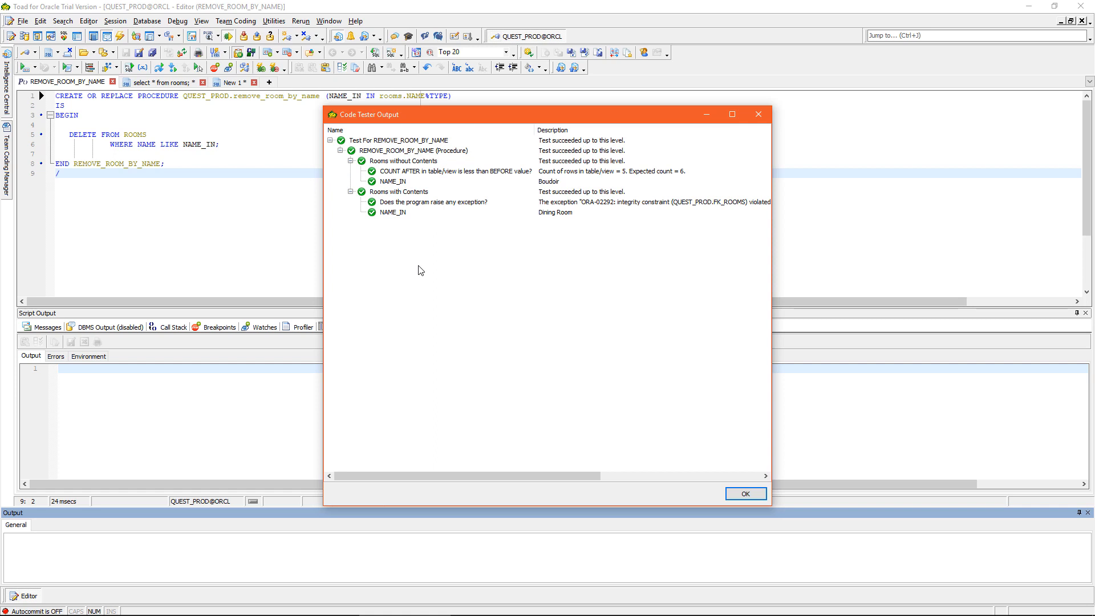
mouse_move(702, 458)
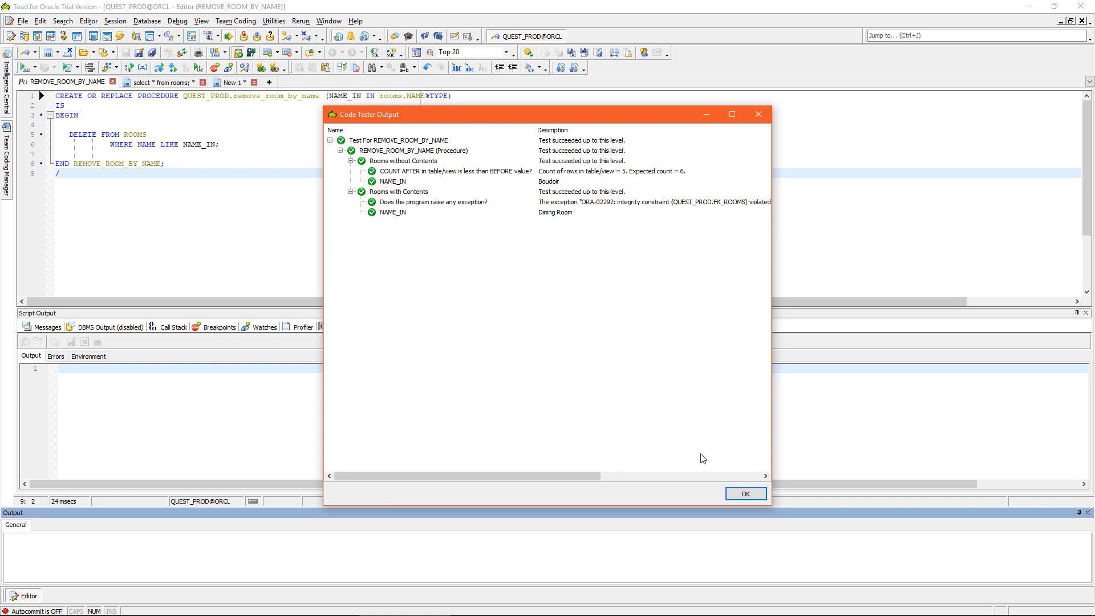
left_click(746, 493)
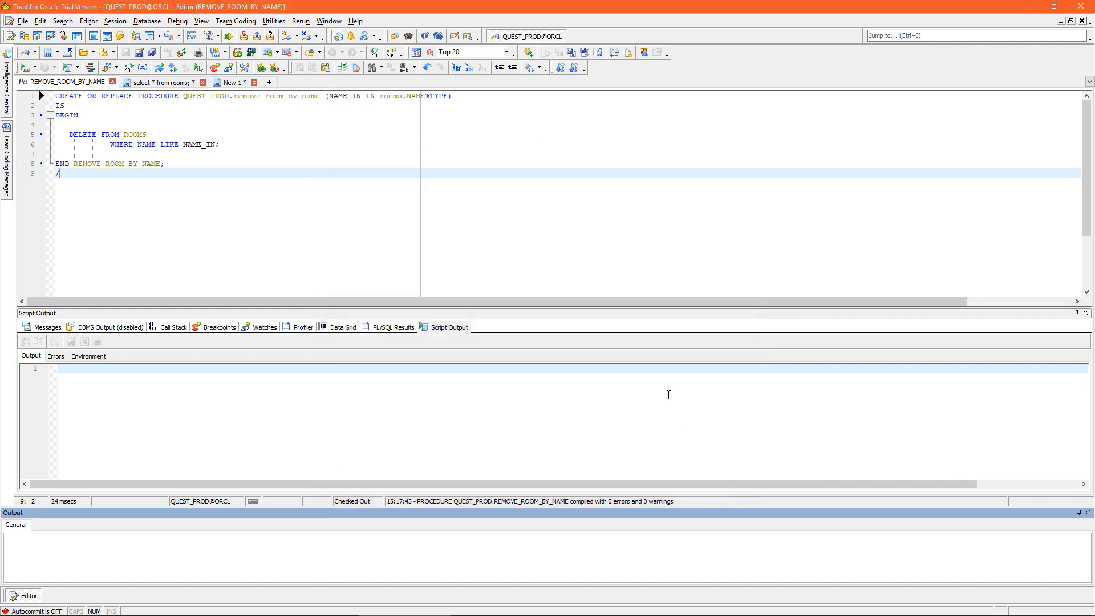